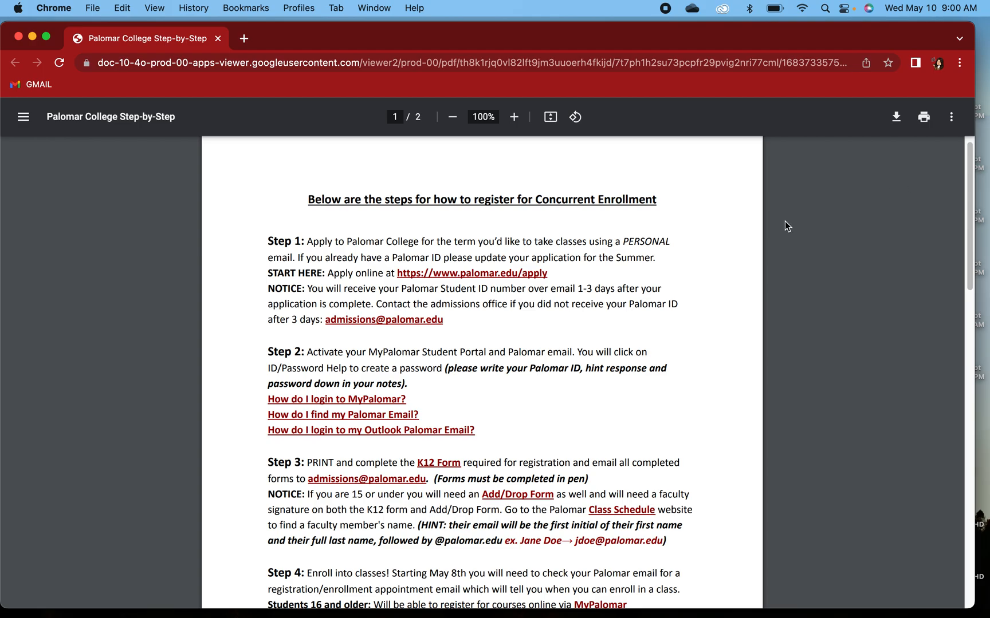
{"action": "mouse_move", "coordinate": [545, 331]}
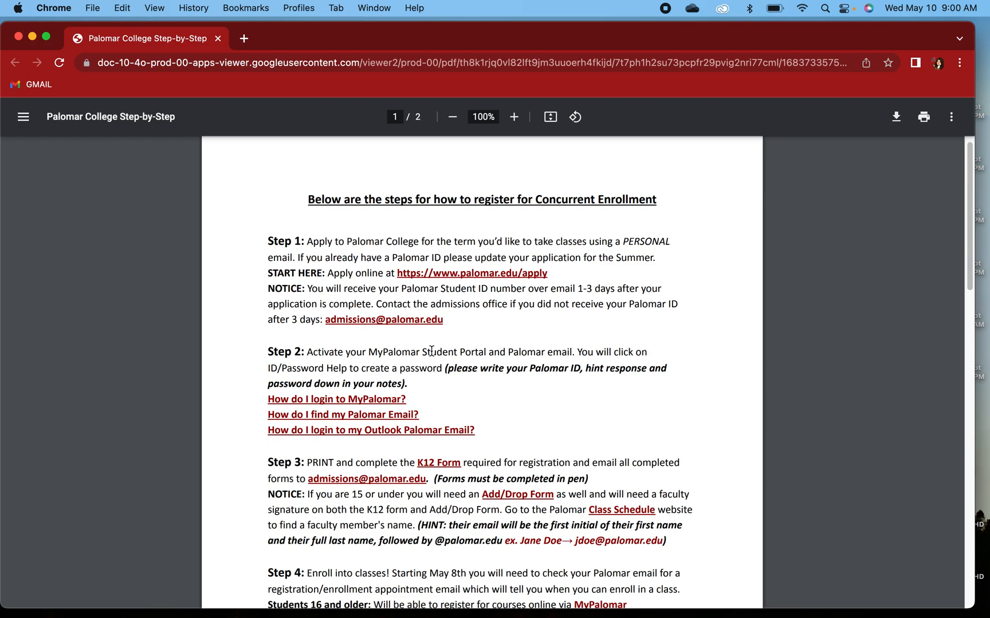
{"action": "mouse_move", "coordinate": [566, 335]}
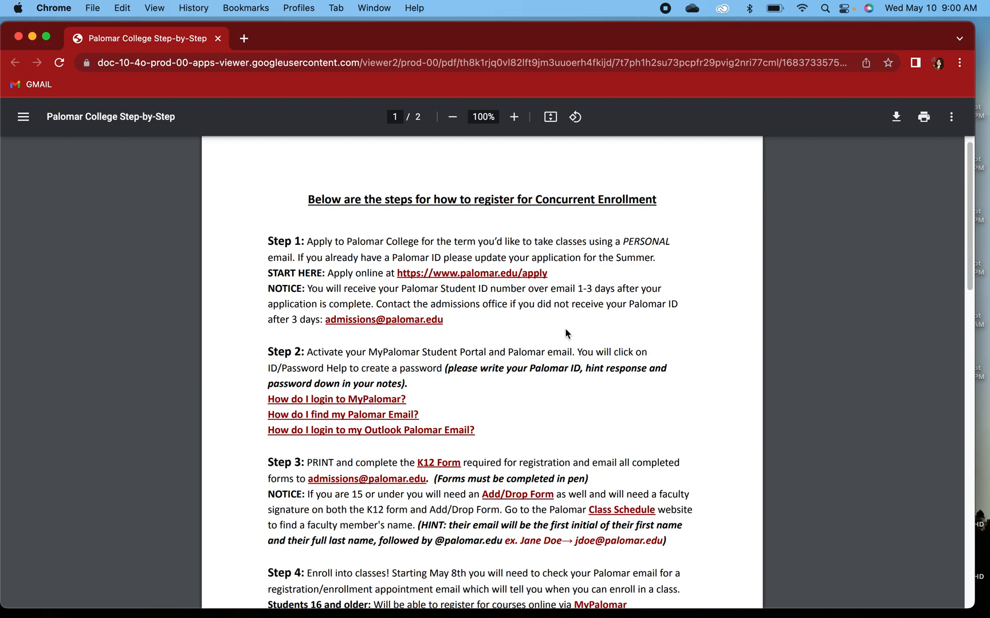
{"action": "mouse_move", "coordinate": [877, 262]}
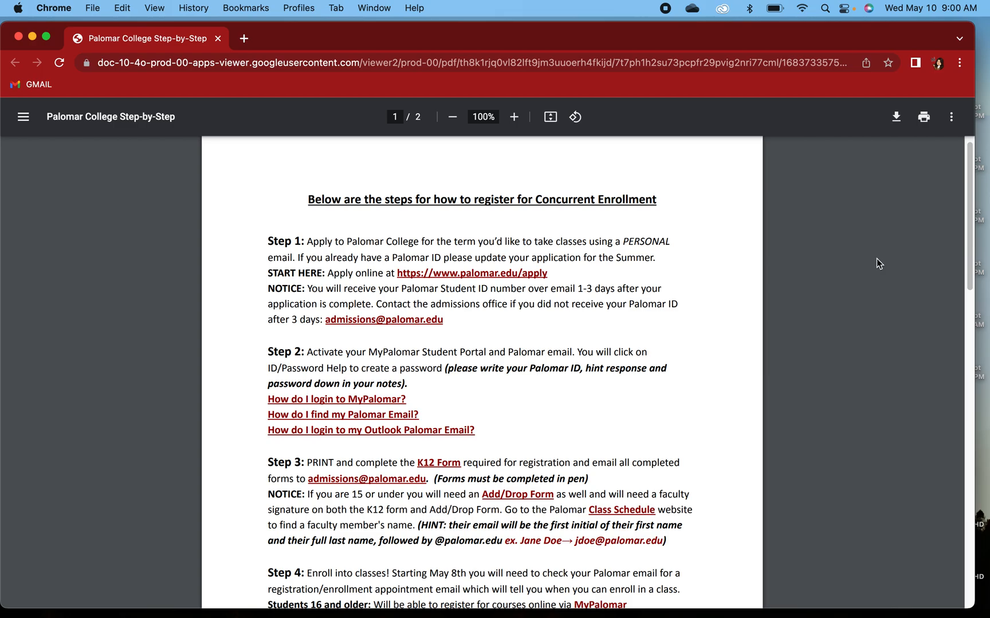
{"action": "mouse_move", "coordinate": [875, 267]}
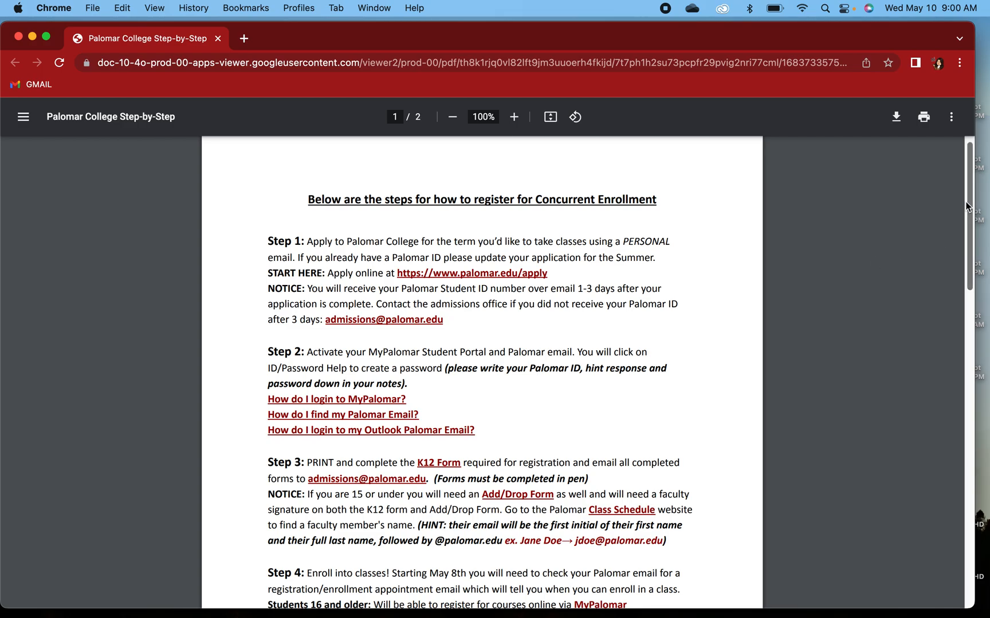
Scroll the step-by-step PDF down to page 2, 'How to Register/Enroll into Classes'.
{"action": "scroll", "scroll_direction": "down", "scroll_amount": 3}
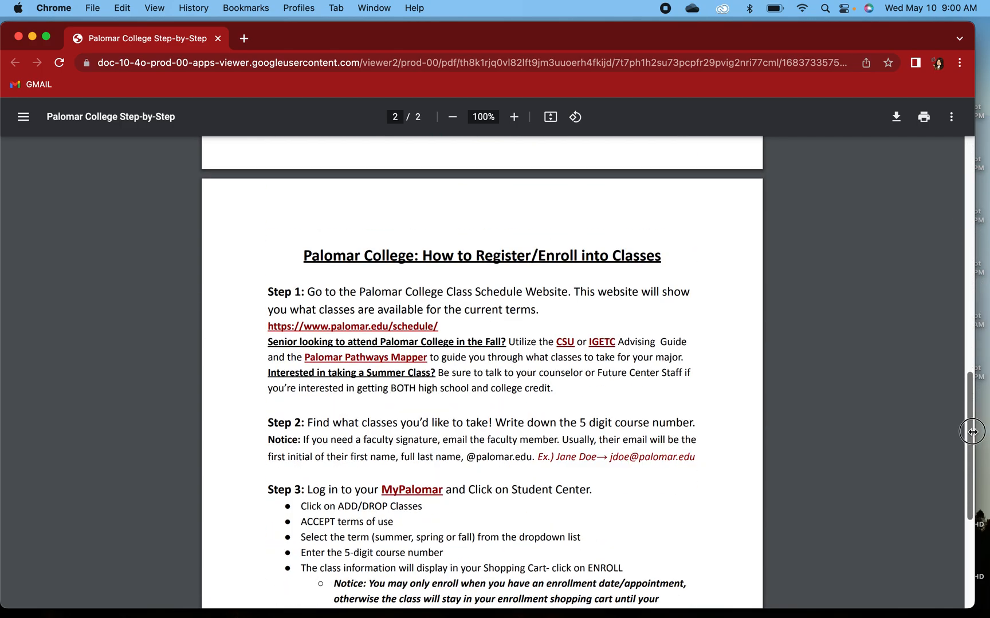
{"action": "scroll", "scroll_direction": "down", "scroll_amount": 3}
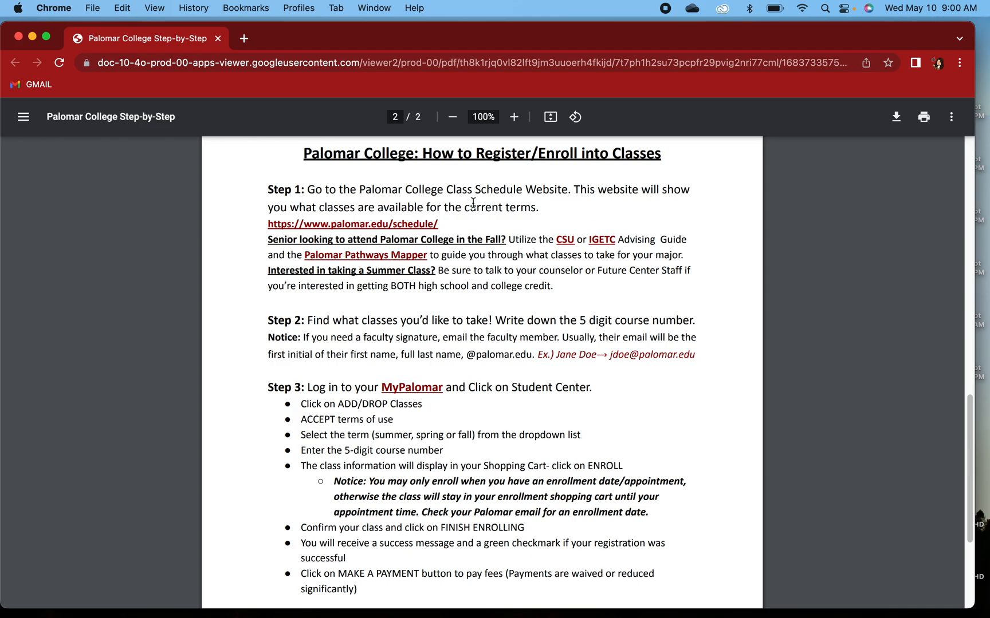
{"action": "mouse_move", "coordinate": [665, 191]}
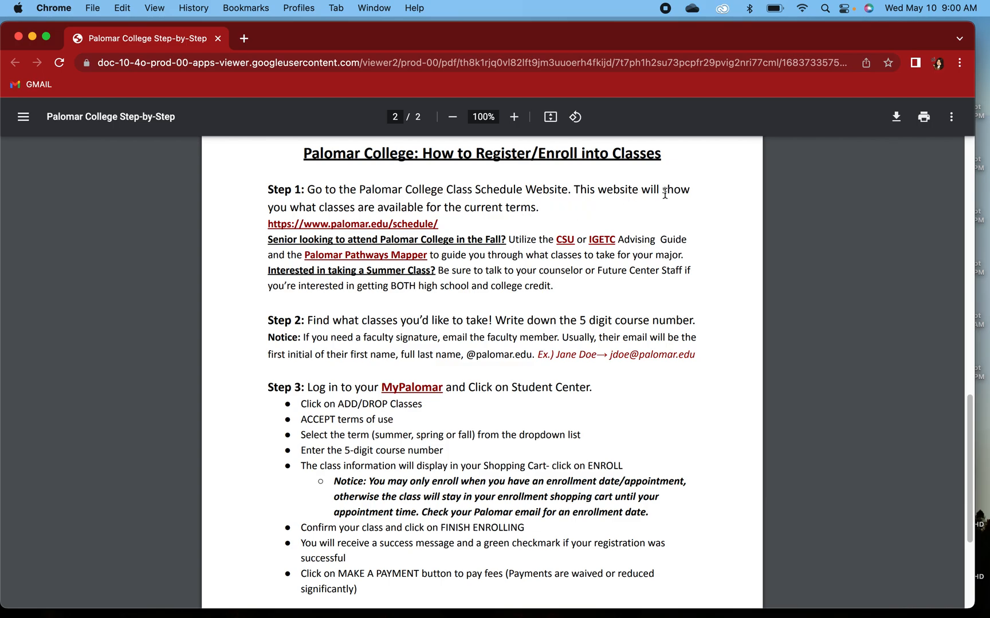
Open the palomar.edu/schedule link in a new tab and reach the Printable Class Schedule section.
{"action": "right_click", "coordinate": [353, 225]}
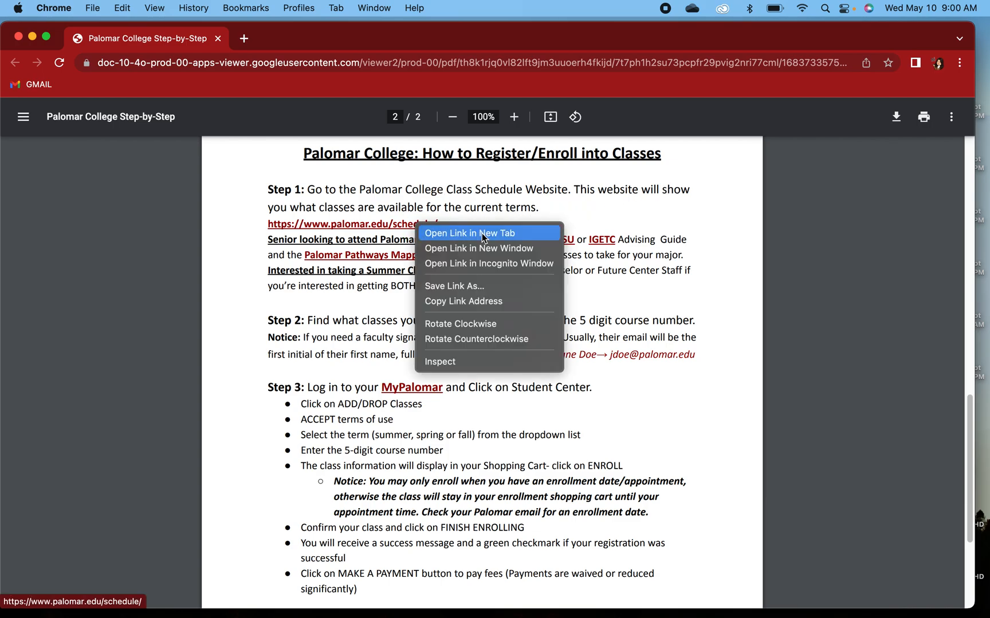
{"action": "left_click", "coordinate": [473, 234]}
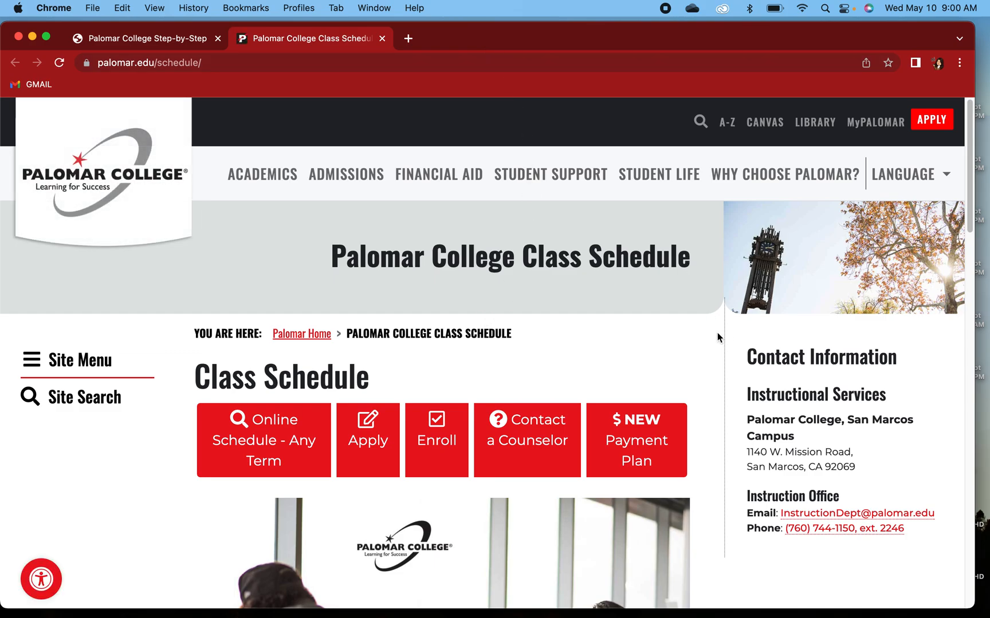
{"action": "scroll", "scroll_direction": "down", "scroll_amount": 3}
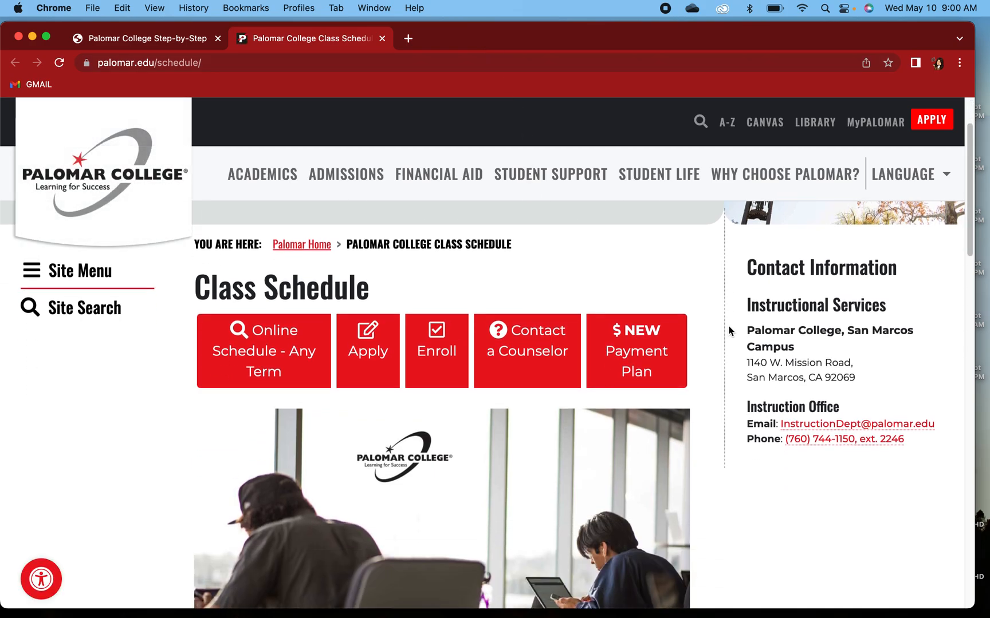
{"action": "scroll", "scroll_direction": "down", "scroll_amount": 3}
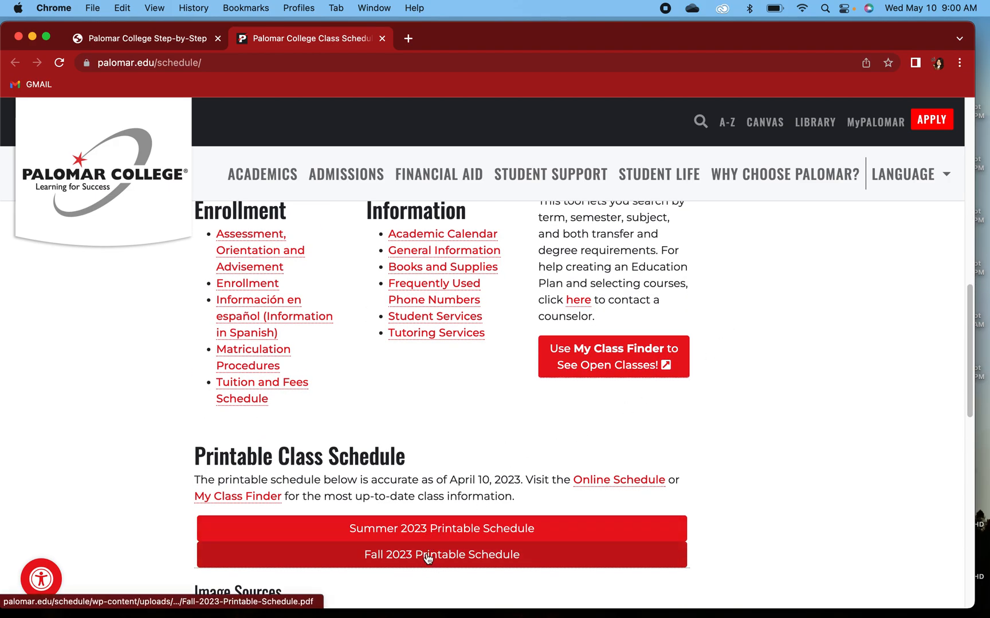
Open the Fall 2023 printable schedule and search it for 'English 100', jumping to the first match.
{"action": "left_click", "coordinate": [439, 554]}
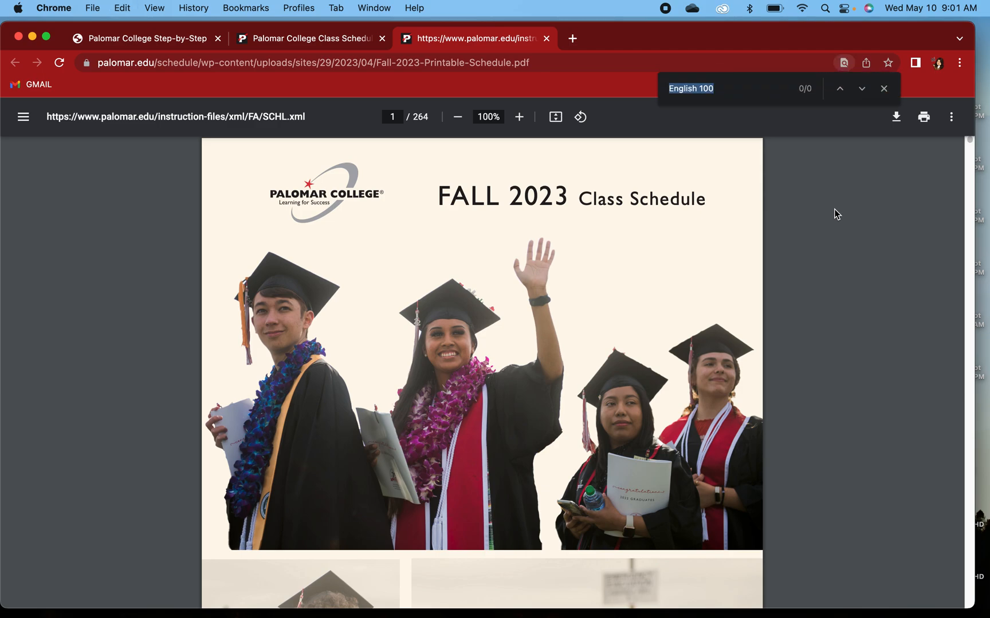
{"action": "type", "text": "E"}
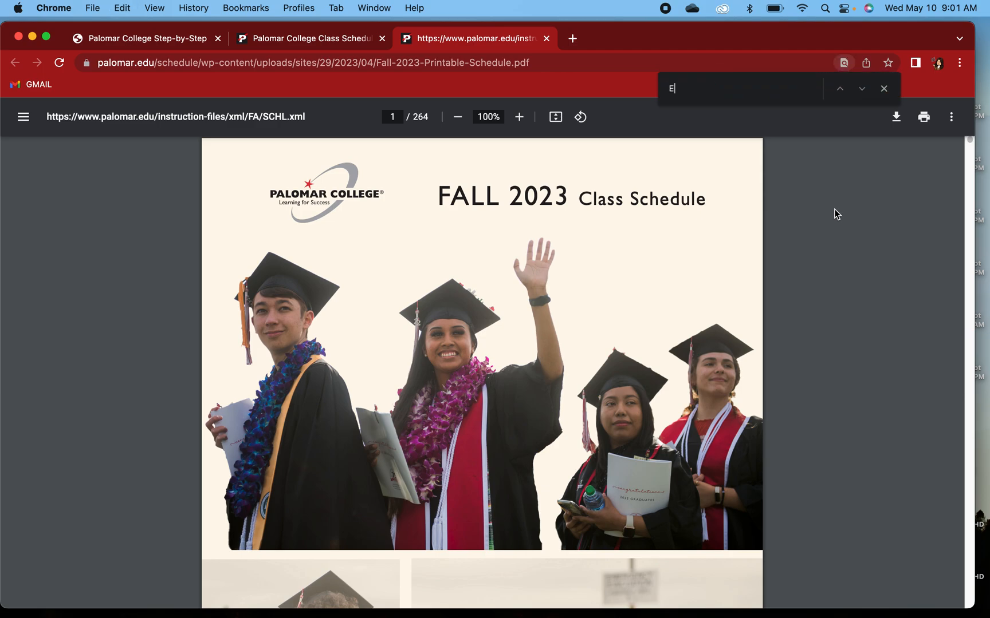
{"action": "type", "text": "nglish 100"}
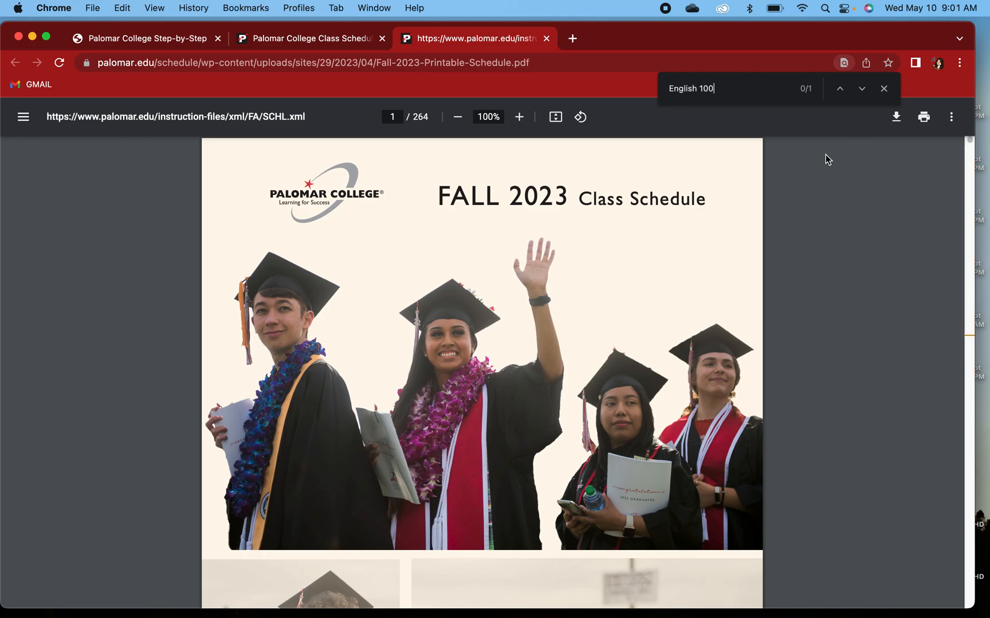
{"action": "key", "text": "Enter"}
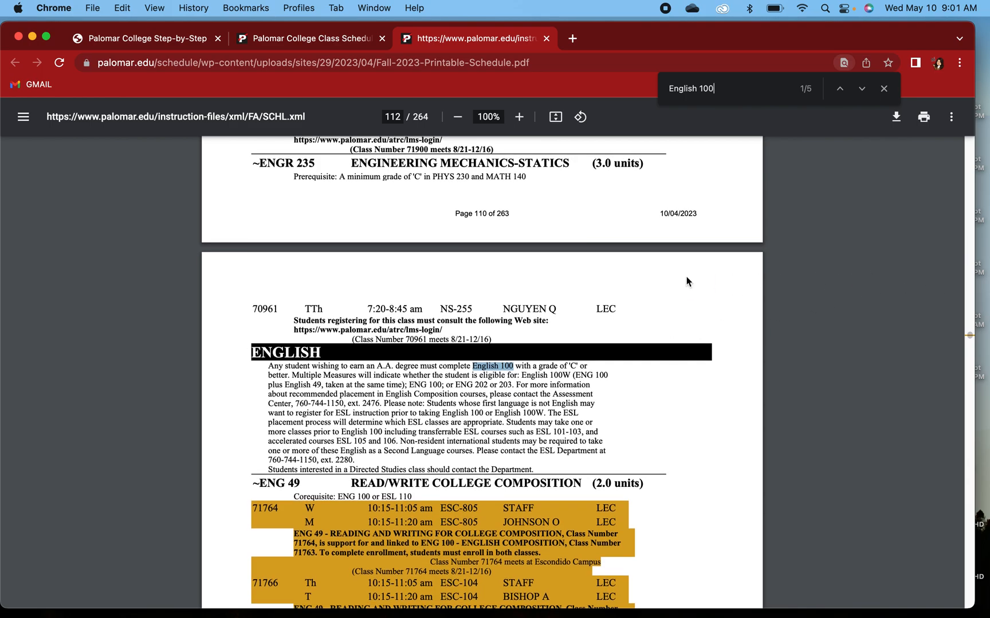
Scroll to the ENG 100 English Composition listings, briefly checking the registration guide tab.
{"action": "scroll", "scroll_direction": "down", "scroll_amount": 3}
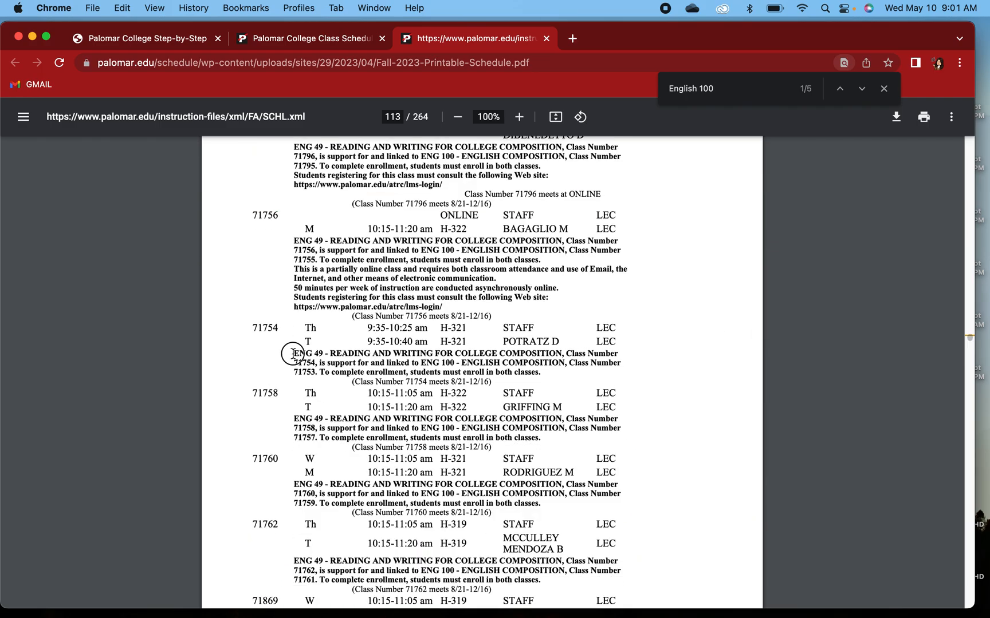
{"action": "scroll", "scroll_direction": "down", "scroll_amount": 3}
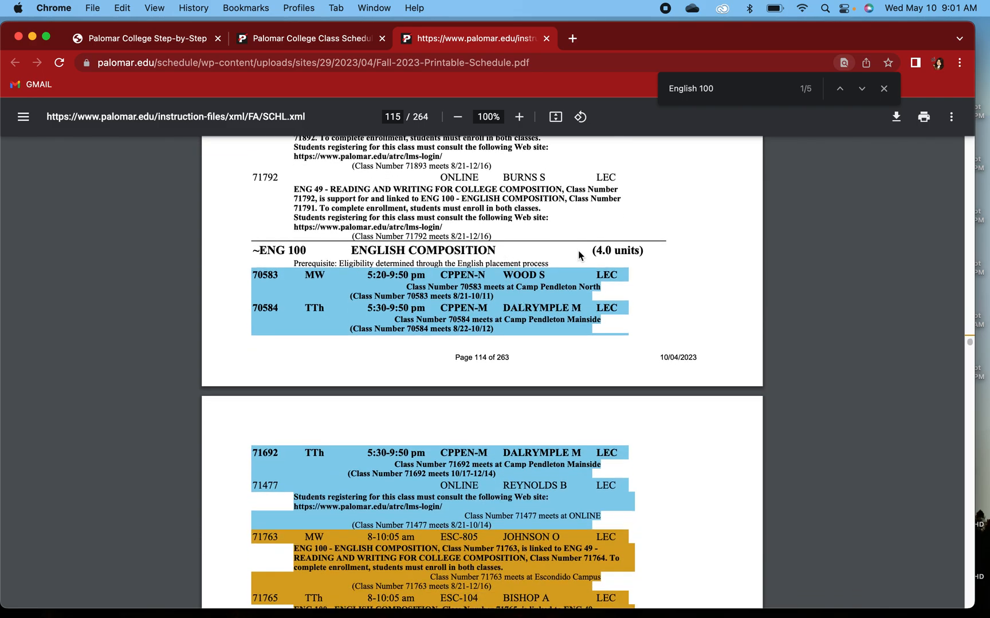
{"action": "scroll", "scroll_direction": "down", "scroll_amount": 3}
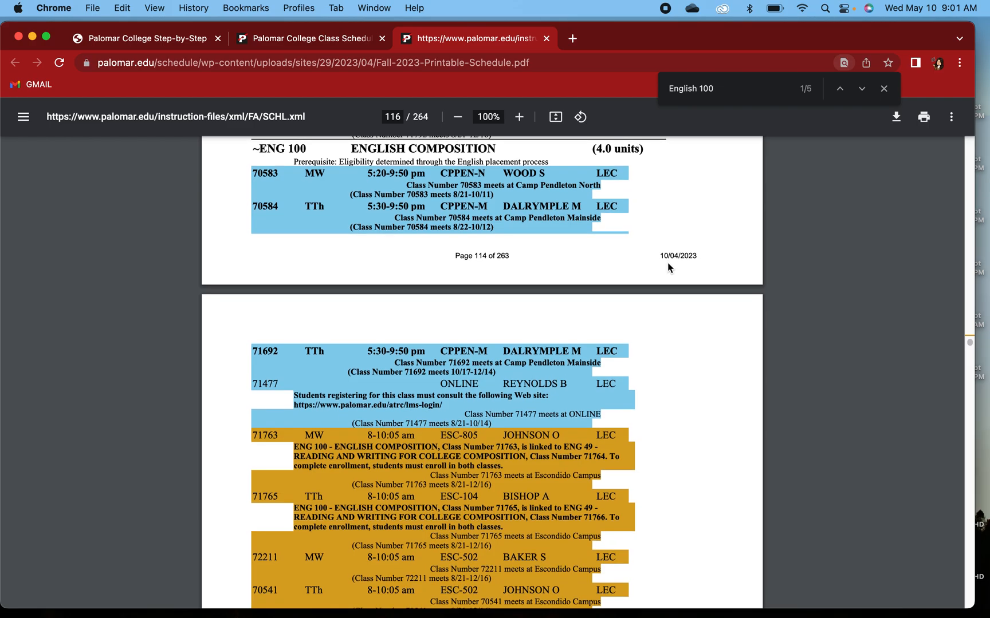
{"action": "mouse_move", "coordinate": [646, 229]}
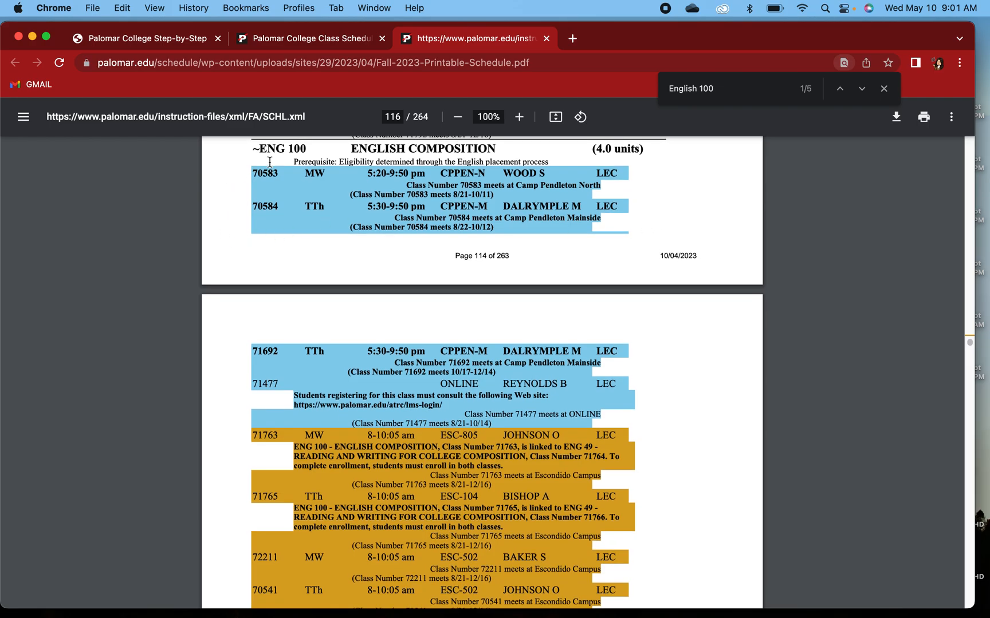
{"action": "mouse_move", "coordinate": [277, 215]}
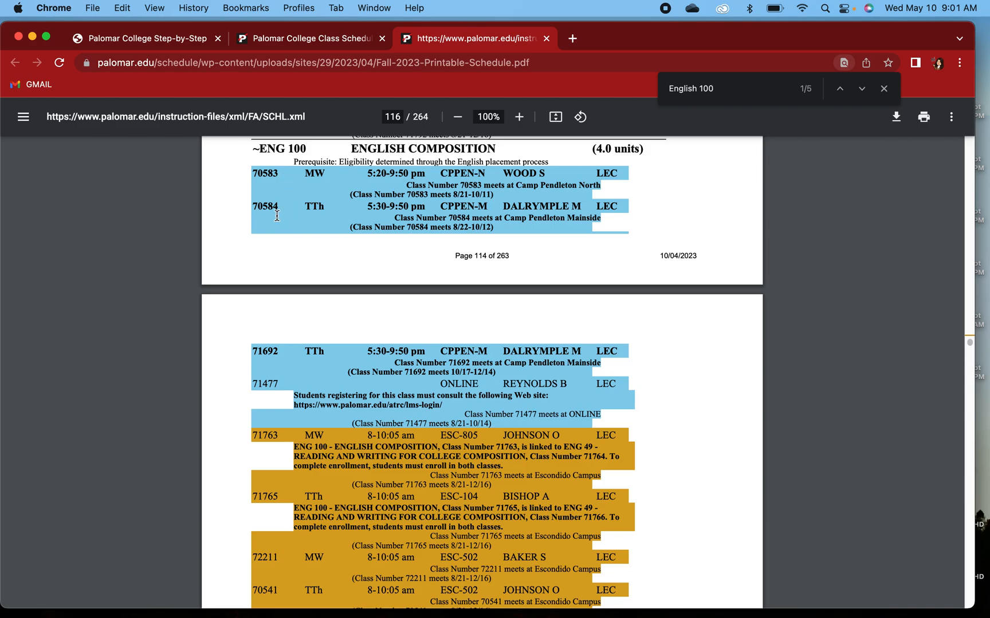
{"action": "left_click", "coordinate": [146, 39]}
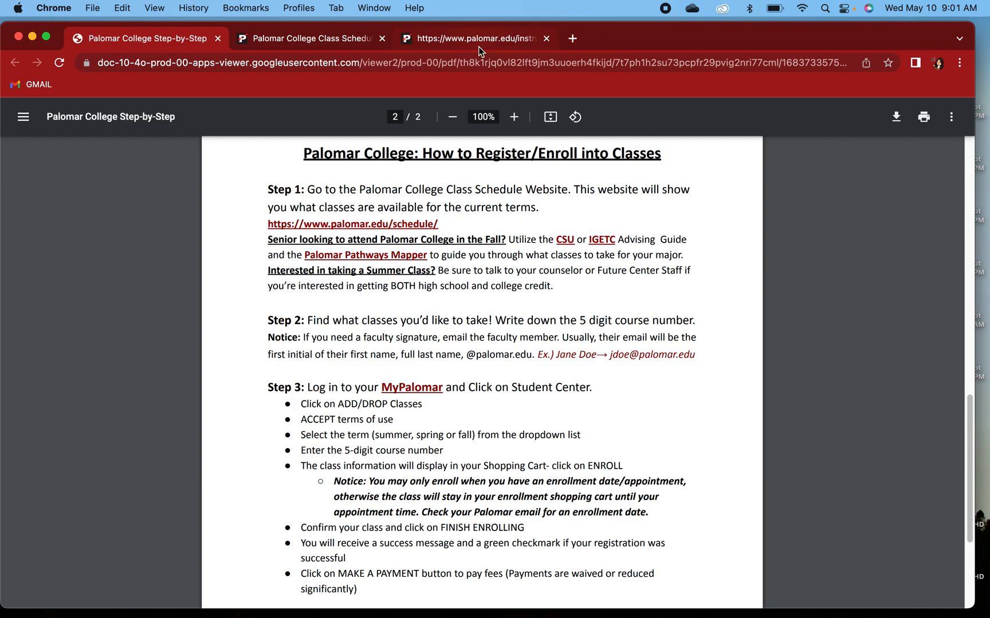
{"action": "left_click", "coordinate": [476, 39]}
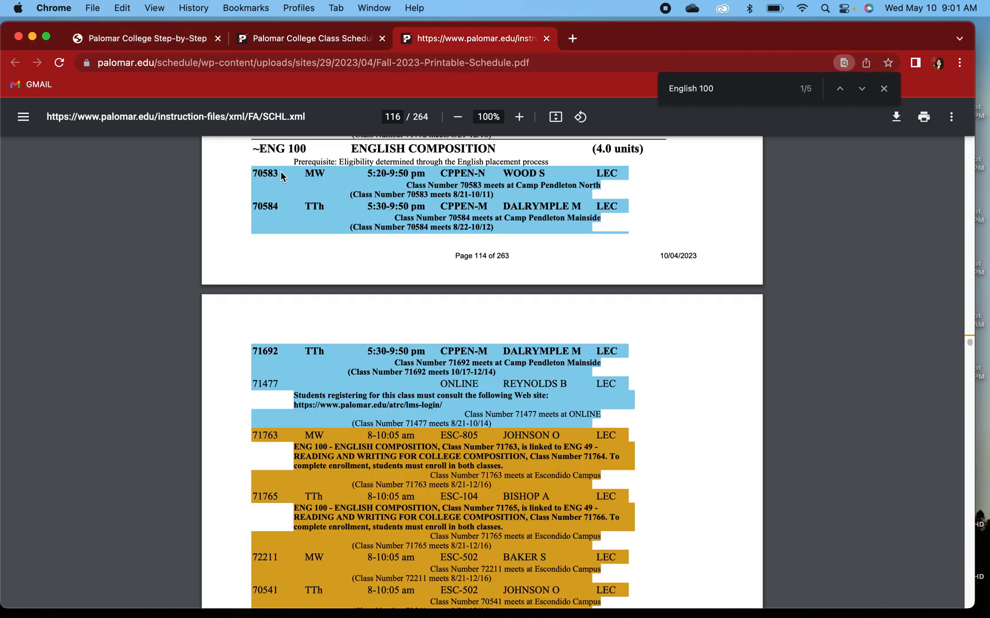
{"action": "mouse_move", "coordinate": [421, 179]}
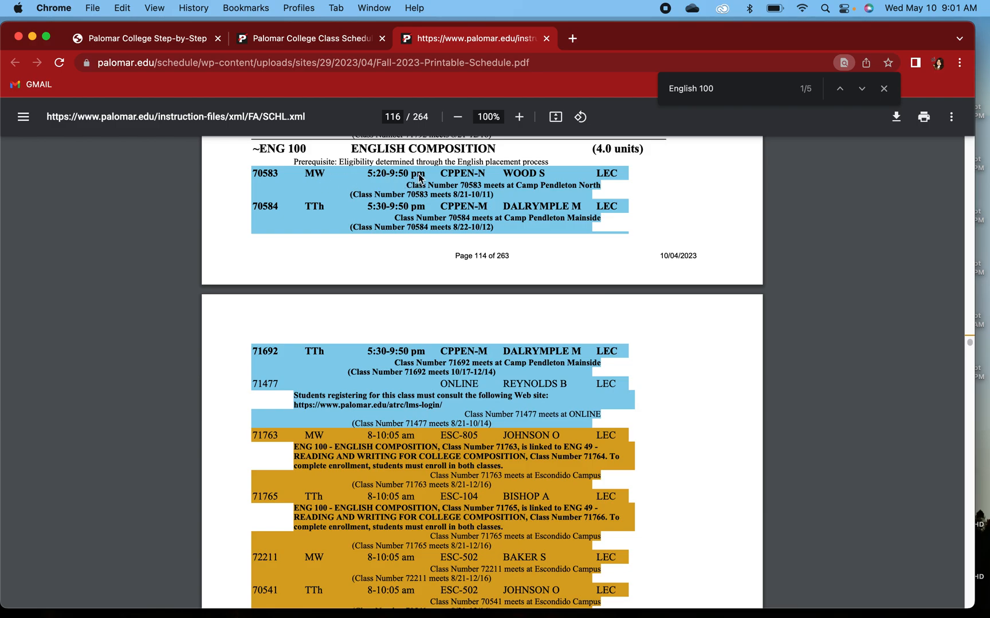
{"action": "mouse_move", "coordinate": [373, 165]}
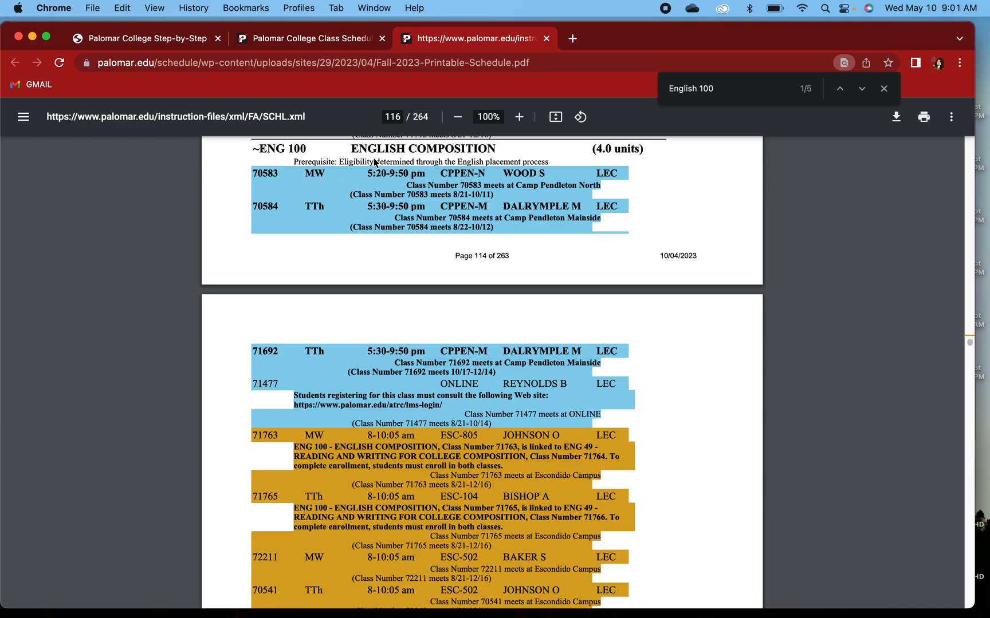
{"action": "mouse_move", "coordinate": [300, 178]}
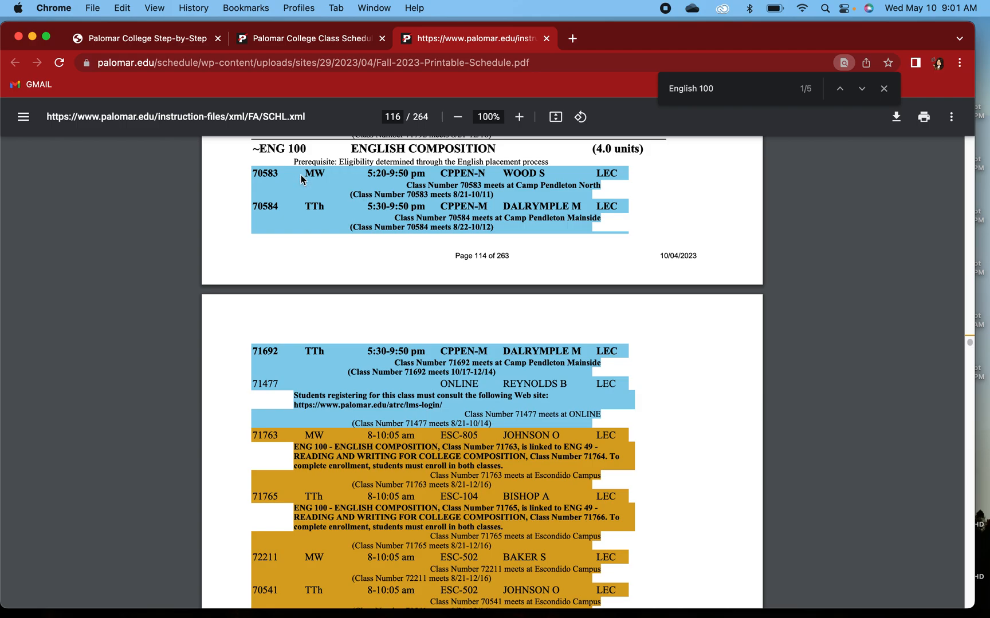
{"action": "mouse_move", "coordinate": [454, 154]}
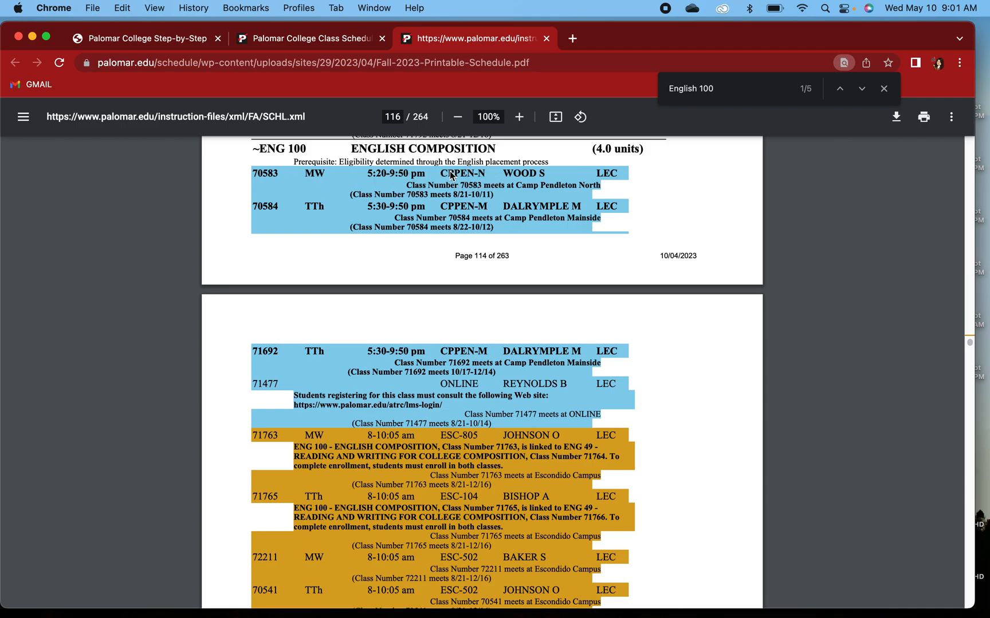
{"action": "mouse_move", "coordinate": [443, 188]}
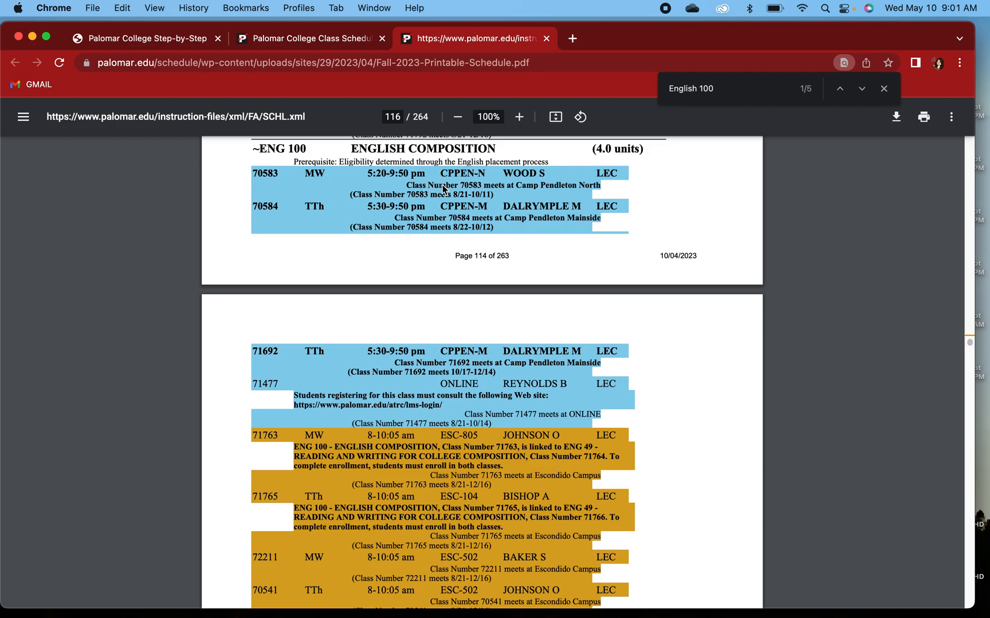
{"action": "mouse_move", "coordinate": [550, 179]}
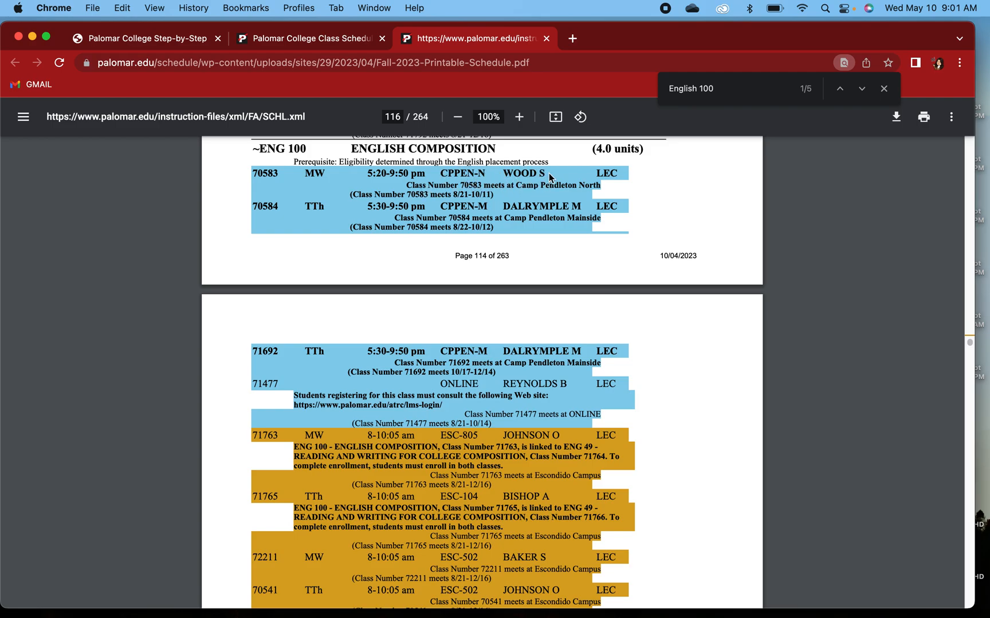
{"action": "mouse_move", "coordinate": [264, 176]}
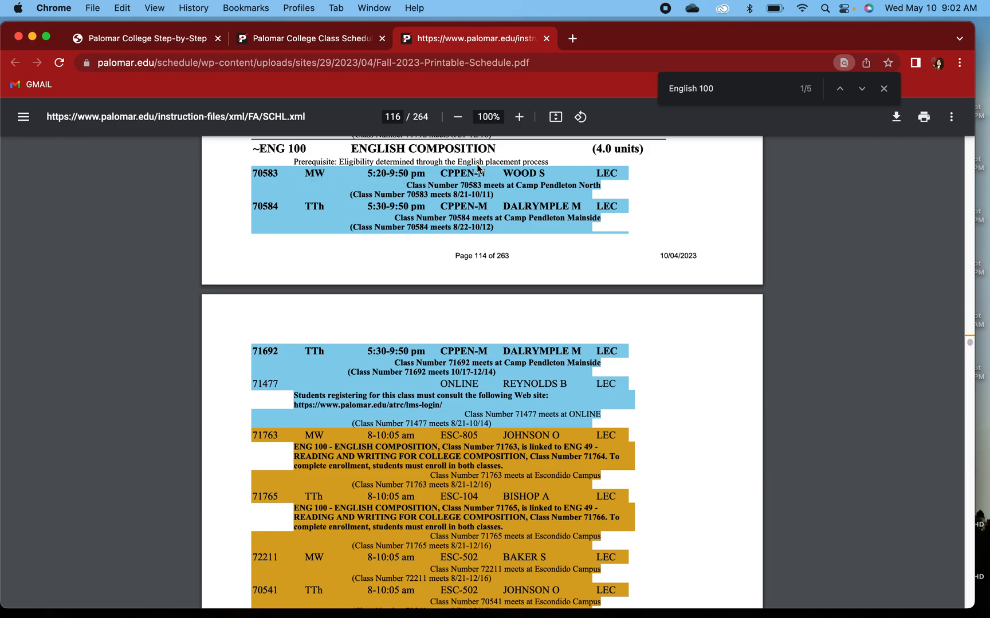
{"action": "mouse_move", "coordinate": [644, 293]}
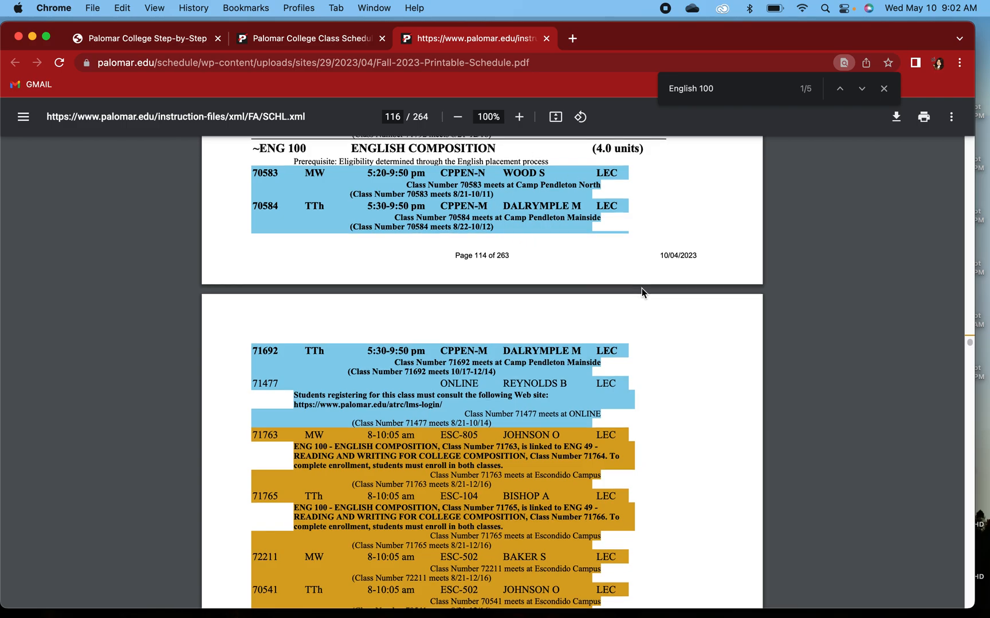
Scroll past the Escondido sections to the online ENG 100 sections on page 117.
{"action": "scroll", "scroll_direction": "down", "scroll_amount": 3}
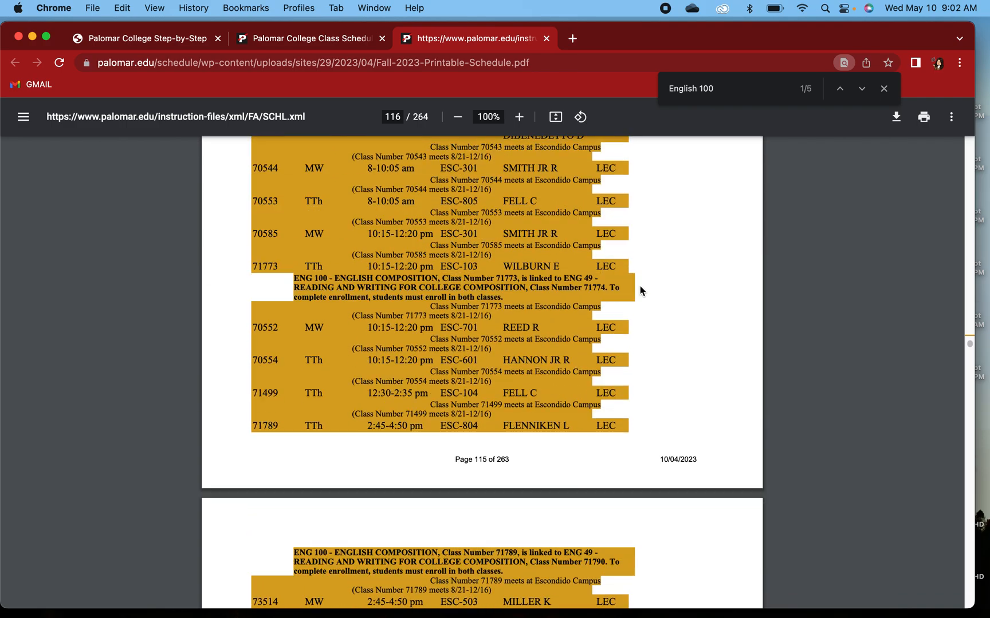
{"action": "scroll", "scroll_direction": "down", "scroll_amount": 3}
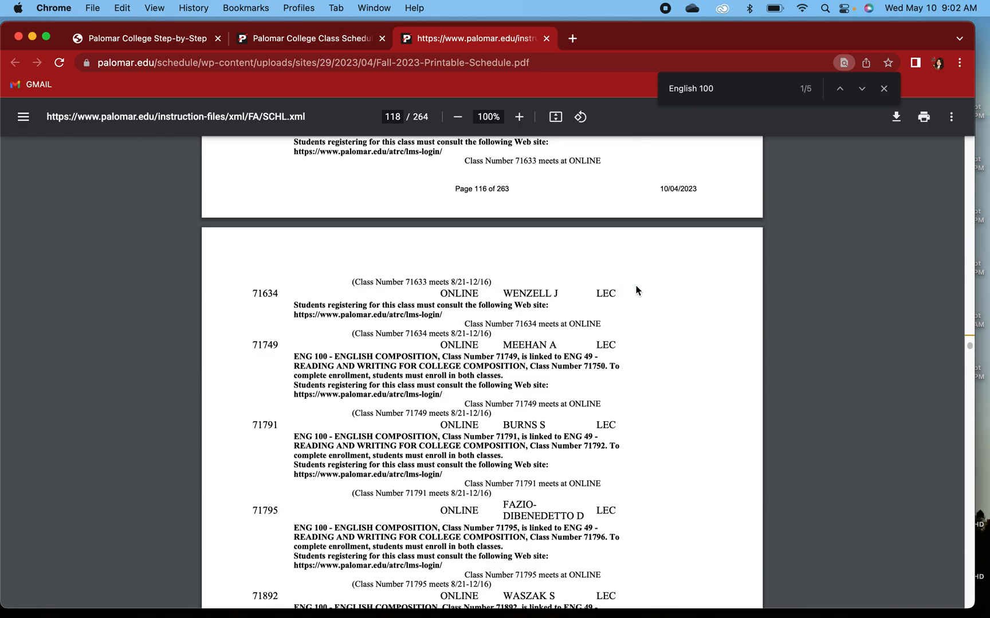
{"action": "scroll", "scroll_direction": "down", "scroll_amount": 3}
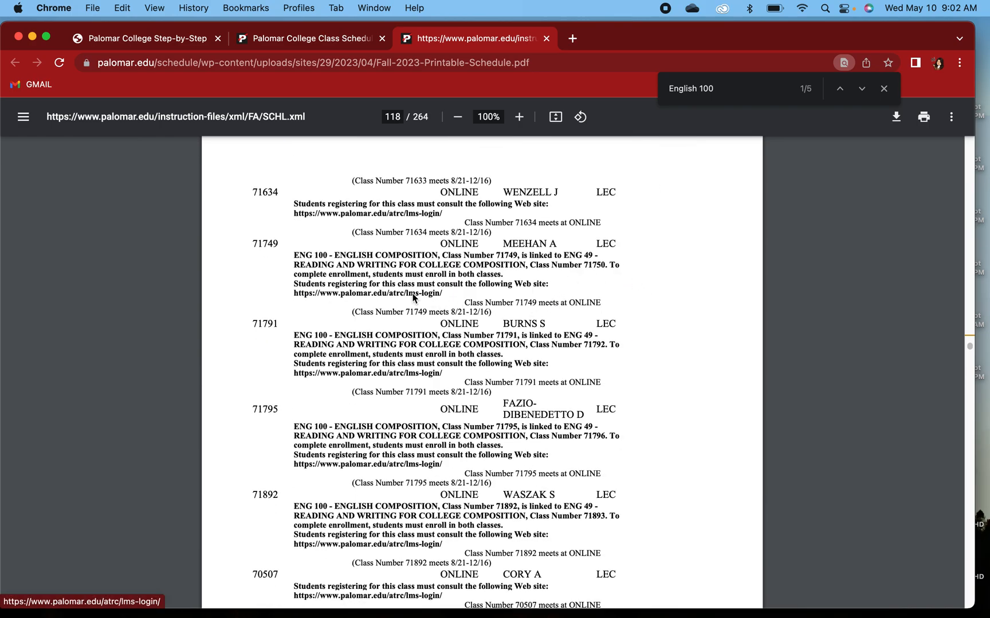
{"action": "scroll", "scroll_direction": "down", "scroll_amount": 3}
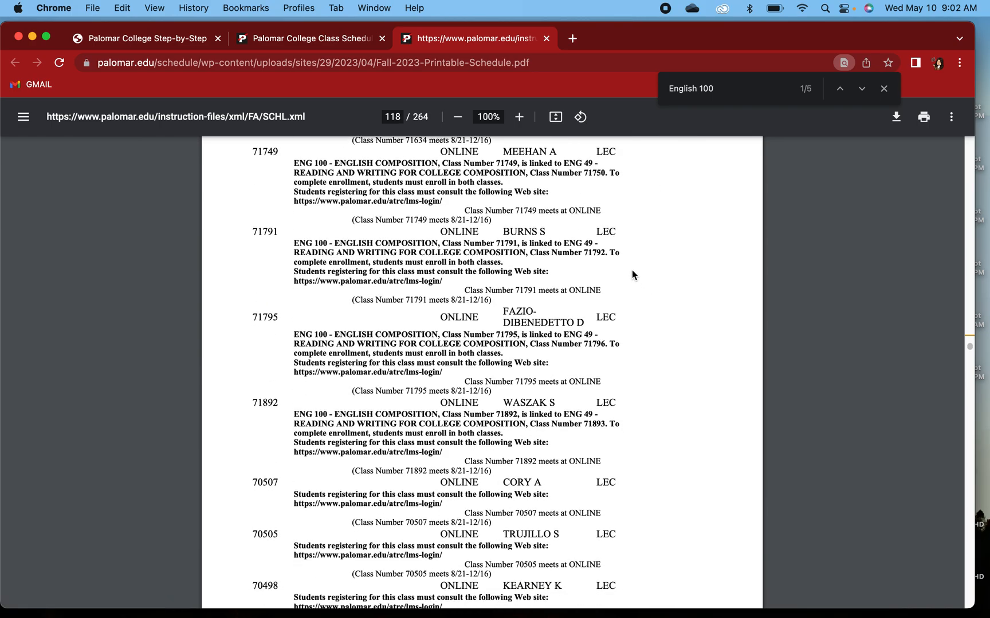
{"action": "scroll", "scroll_direction": "down", "scroll_amount": 3}
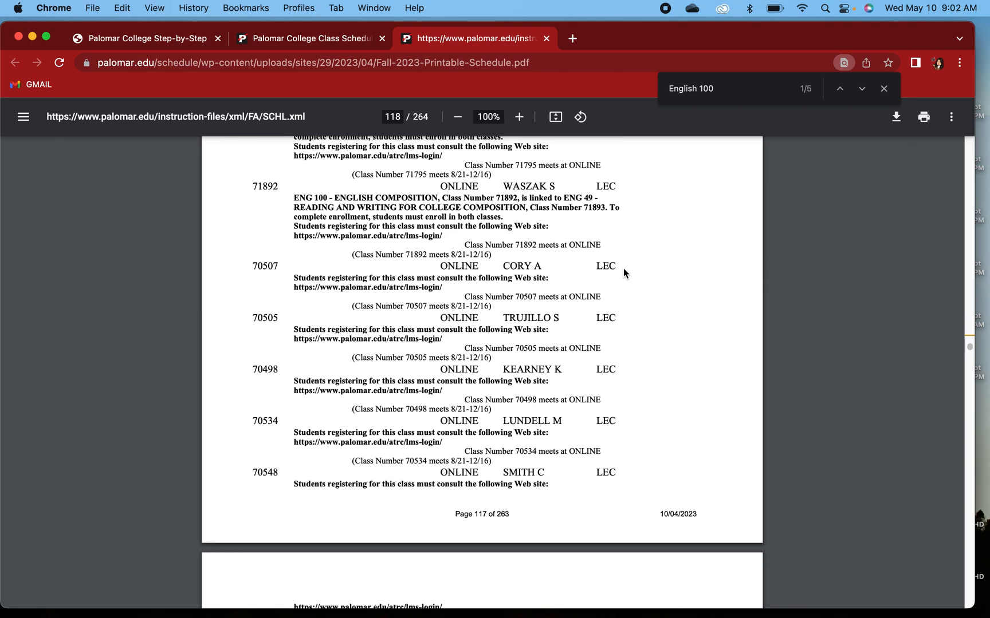
{"action": "mouse_move", "coordinate": [580, 282]}
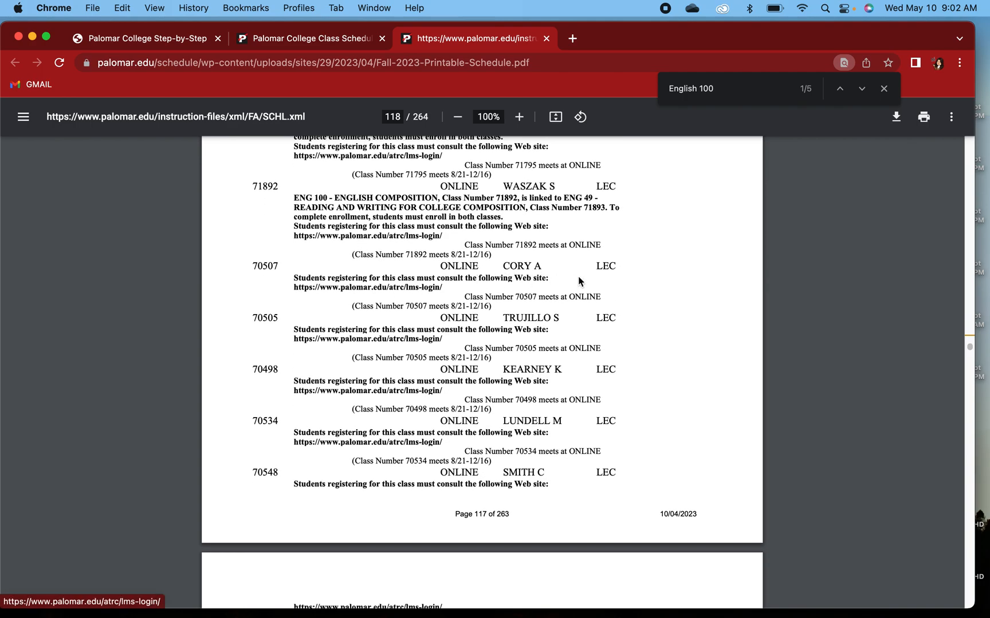
{"action": "mouse_move", "coordinate": [264, 275]}
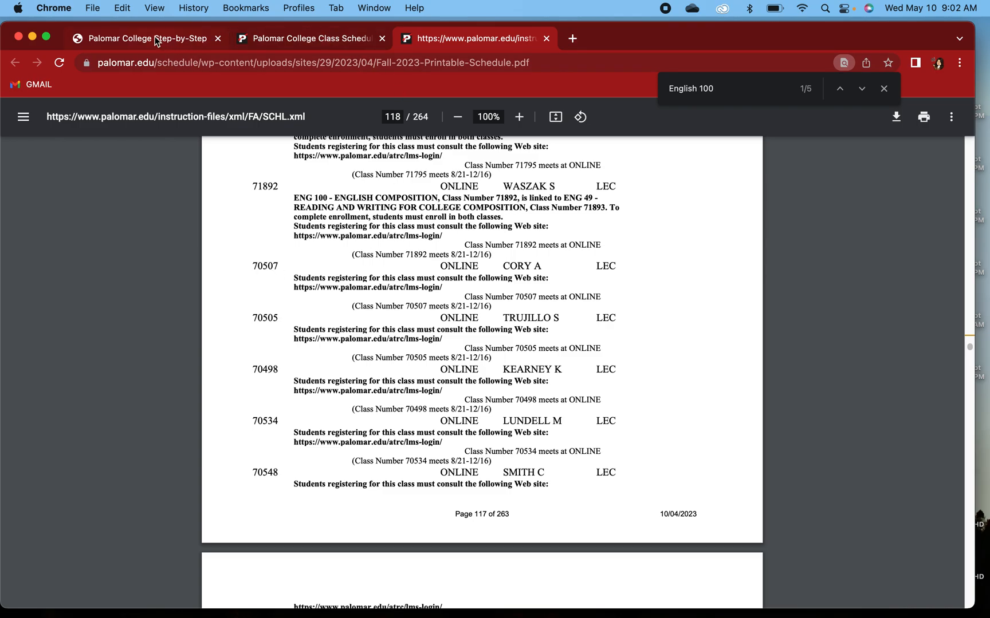
Open MyPalomar from the guide in a new tab and sign in with the student ID and password.
{"action": "left_click", "coordinate": [149, 39]}
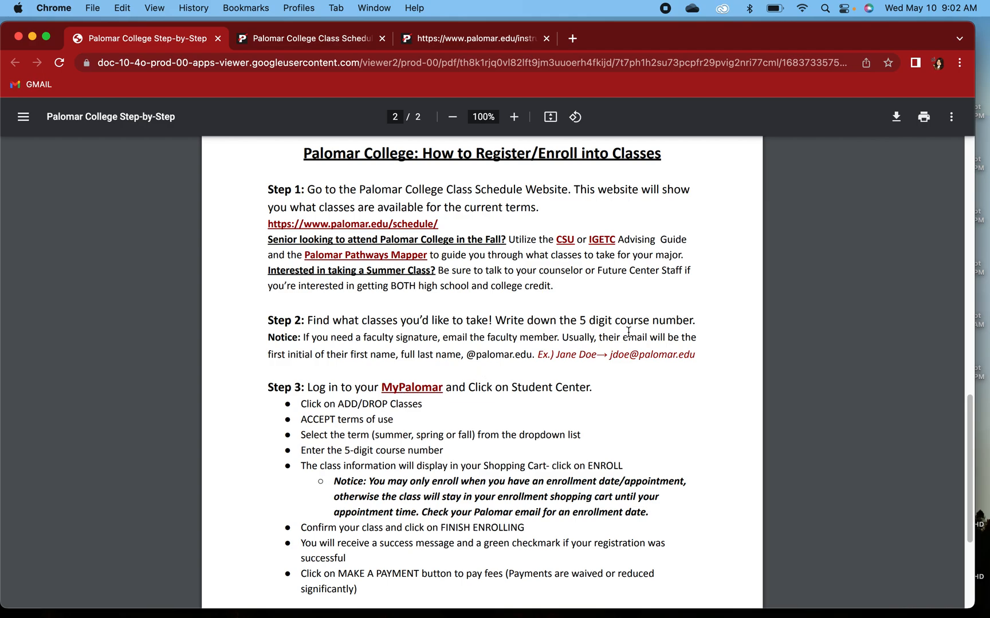
{"action": "mouse_move", "coordinate": [406, 394]}
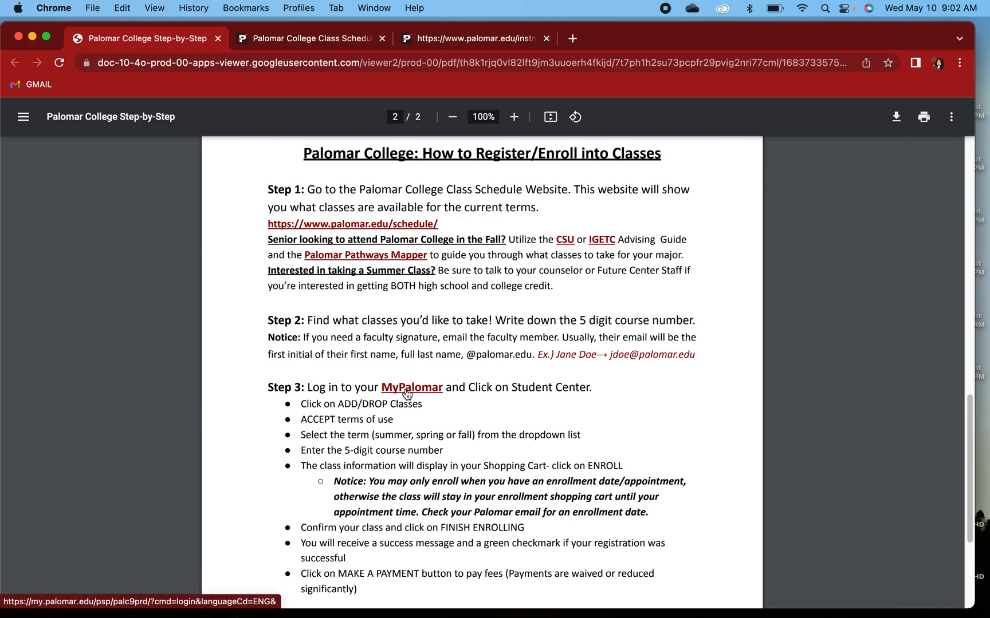
{"action": "right_click", "coordinate": [411, 387]}
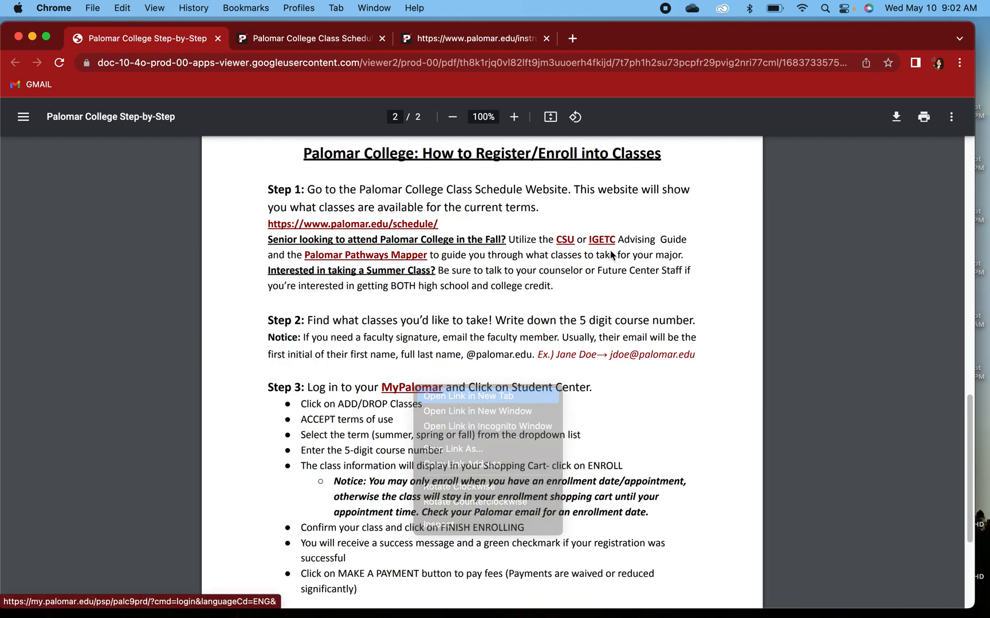
{"action": "left_click", "coordinate": [455, 396]}
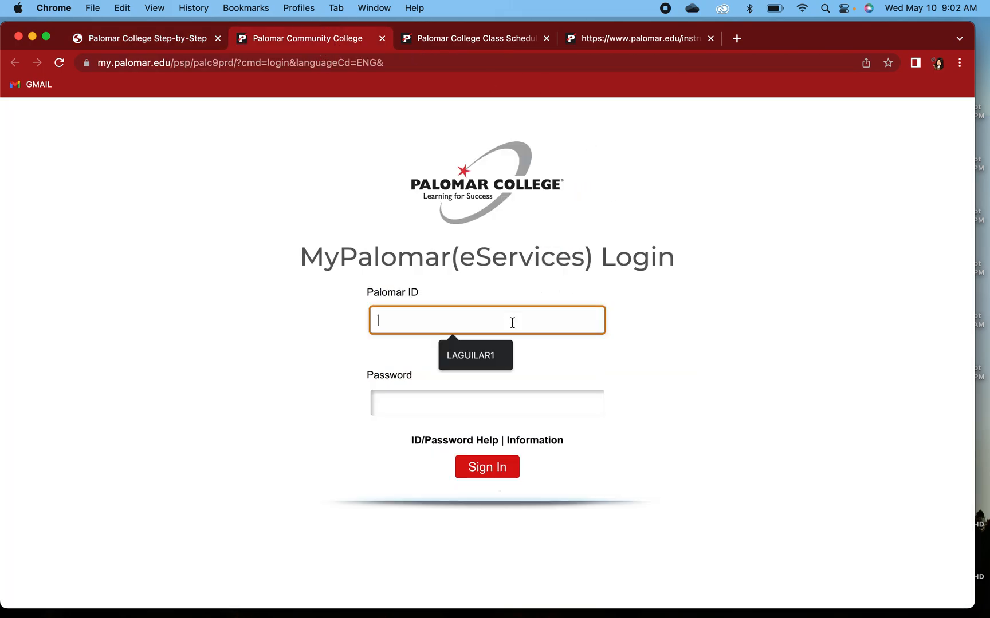
{"action": "type", "text": "011564407"}
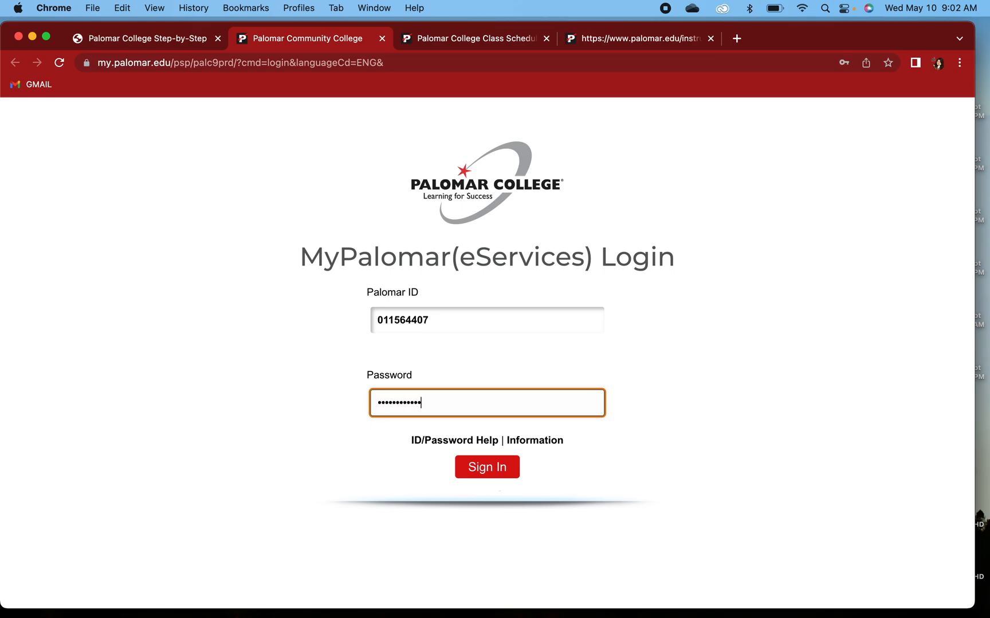
{"action": "left_click", "coordinate": [487, 467]}
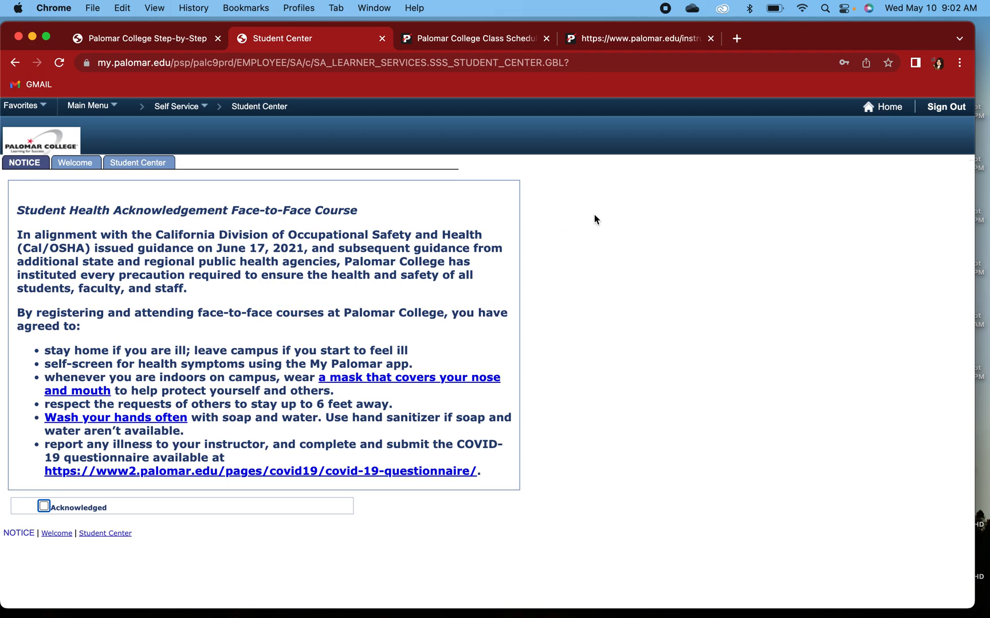
{"action": "mouse_move", "coordinate": [529, 453]}
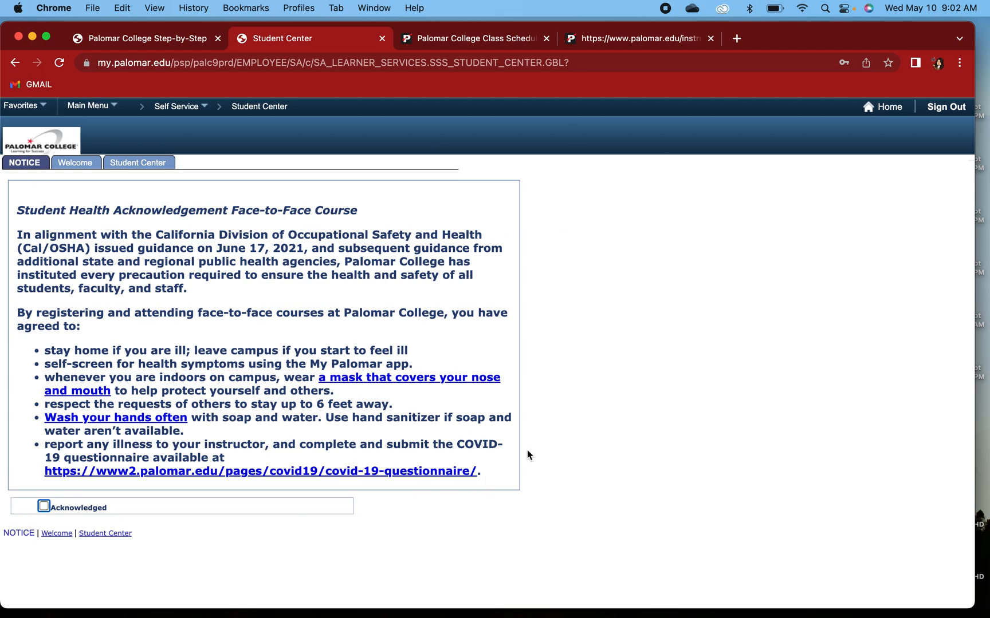
{"action": "mouse_move", "coordinate": [131, 122]}
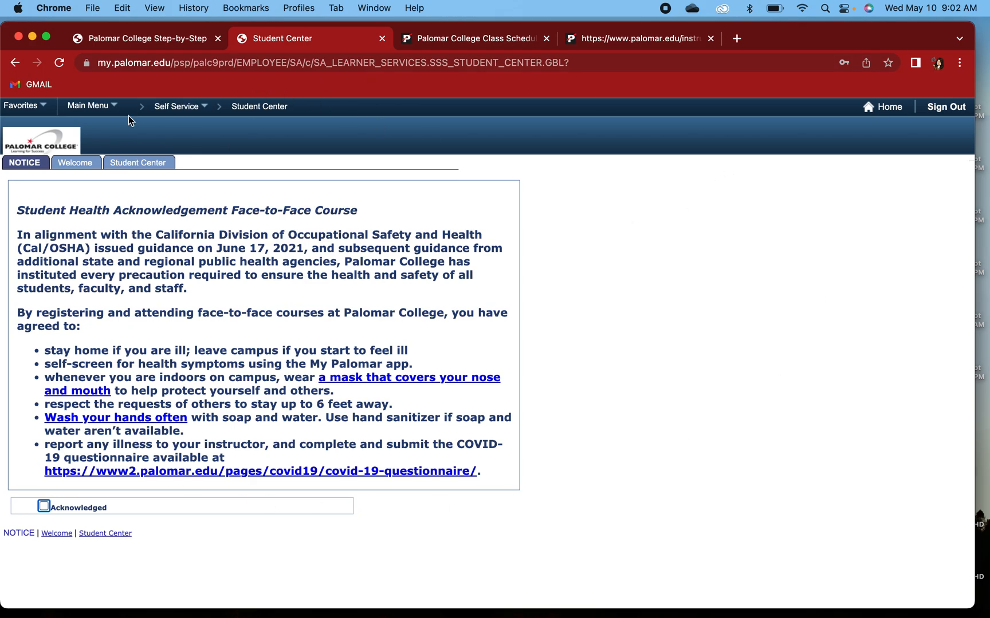
Open the Welcome page showing the Summer and Fall 2023 registration dates.
{"action": "left_click", "coordinate": [76, 163]}
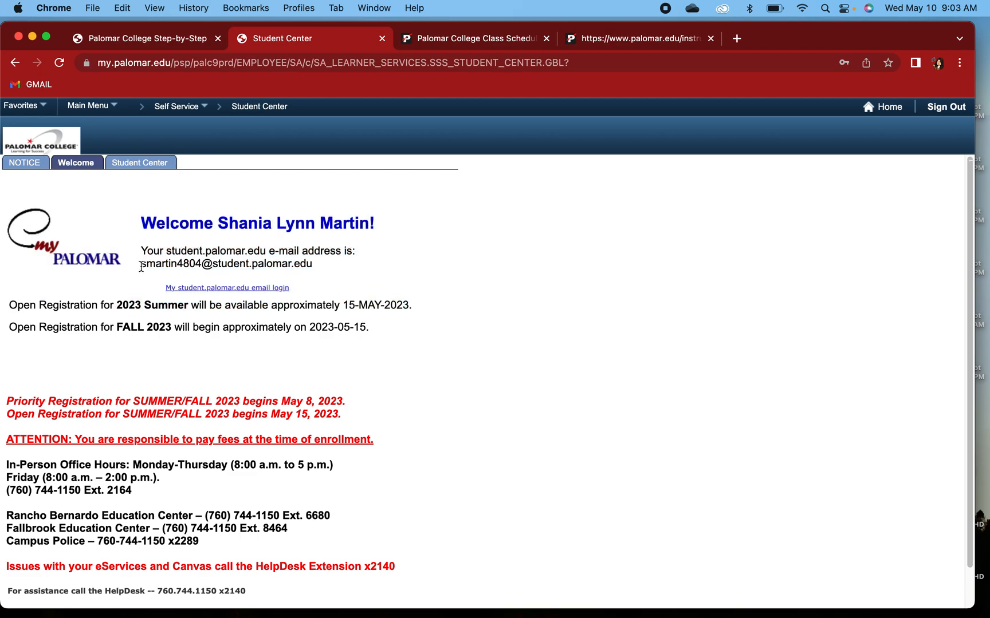
{"action": "mouse_move", "coordinate": [267, 294]}
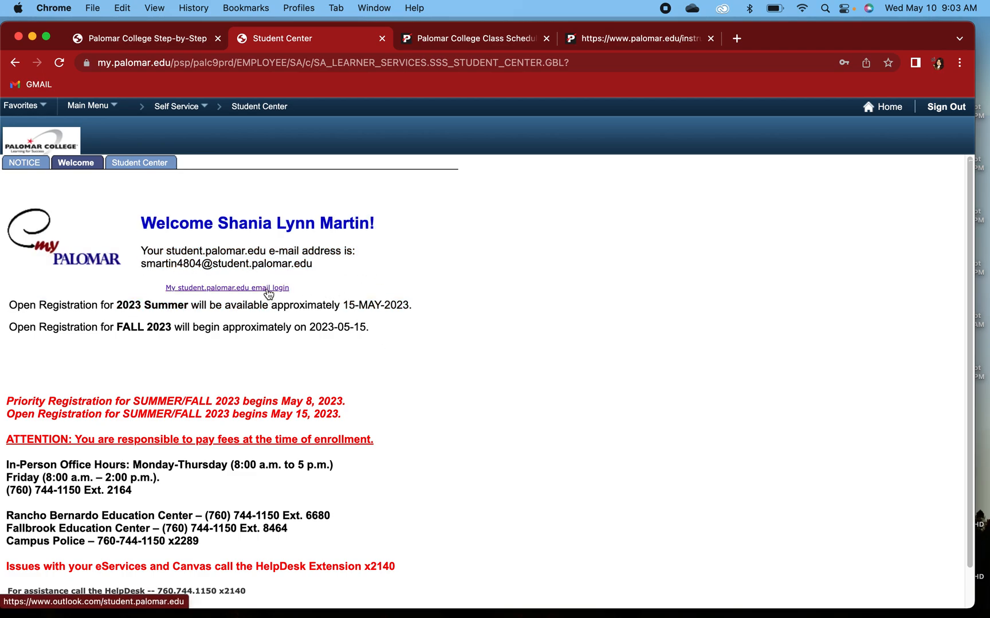
{"action": "mouse_move", "coordinate": [317, 270]}
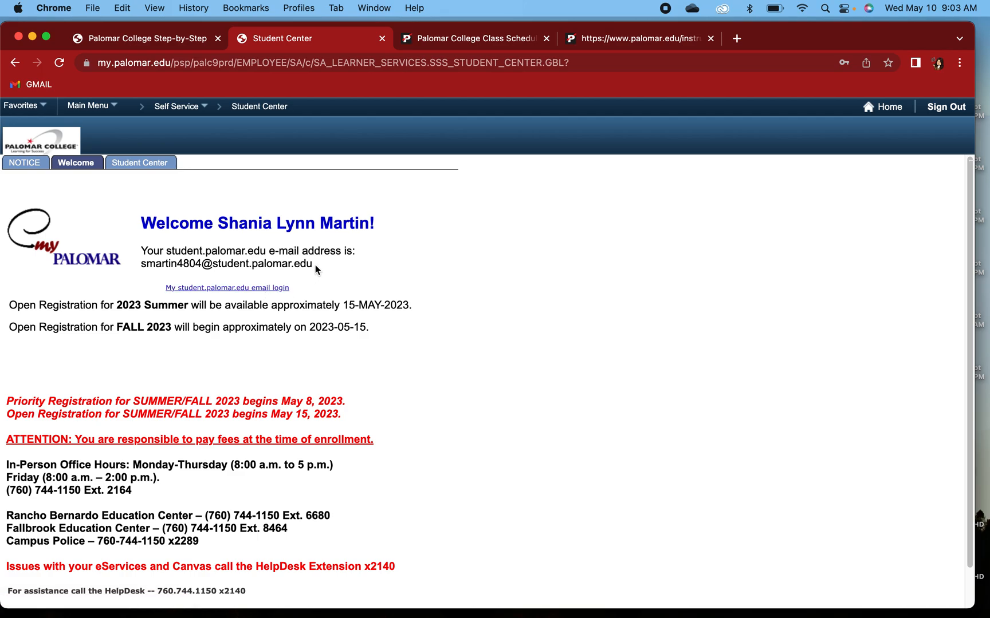
{"action": "mouse_move", "coordinate": [312, 368]}
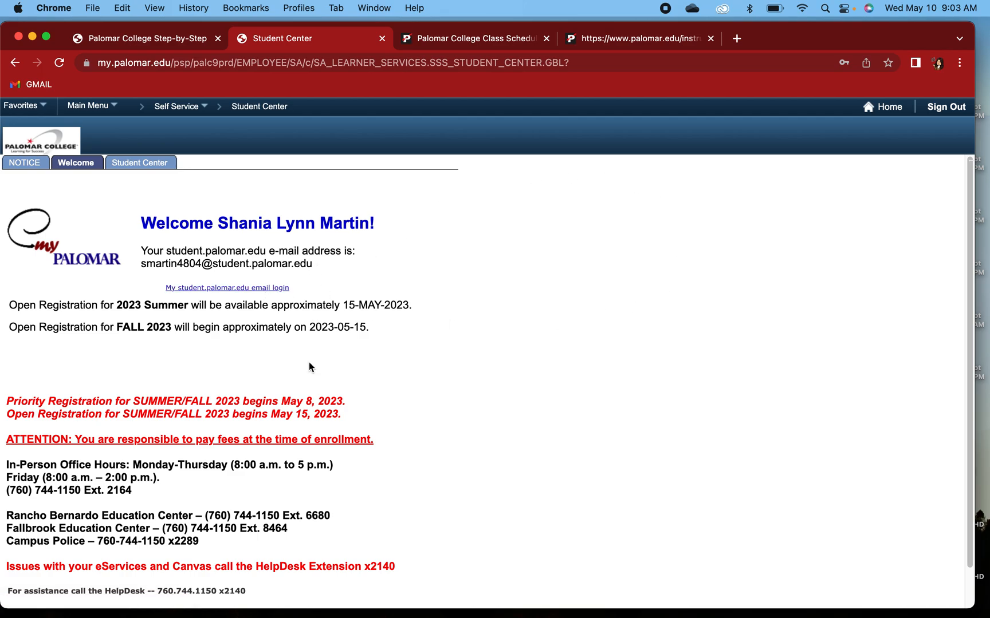
{"action": "mouse_move", "coordinate": [651, 175]}
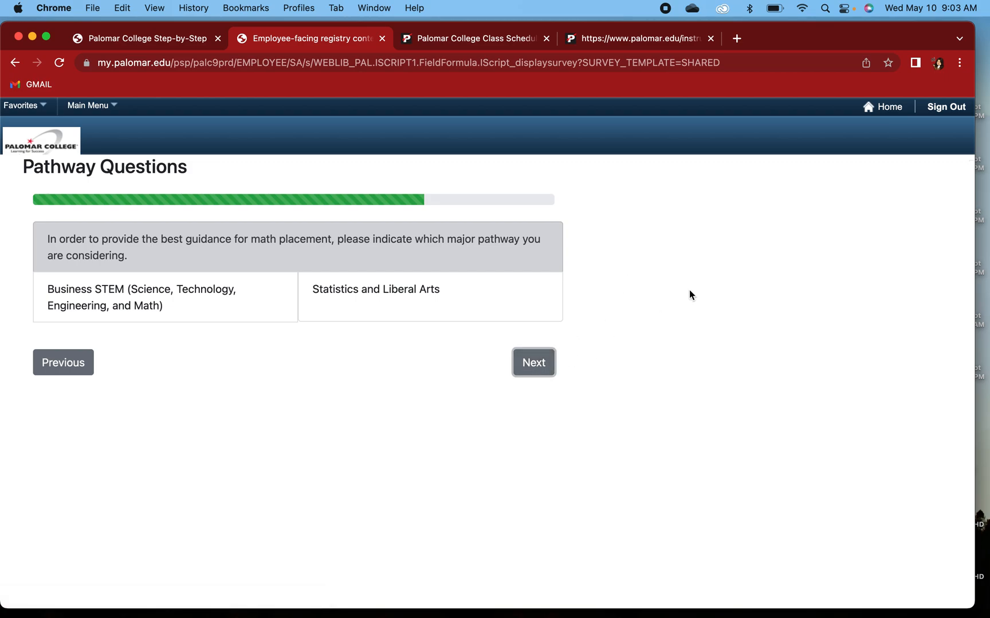
Answer the pathway questions with Business STEM and the STEM degree category.
{"action": "left_click", "coordinate": [142, 298]}
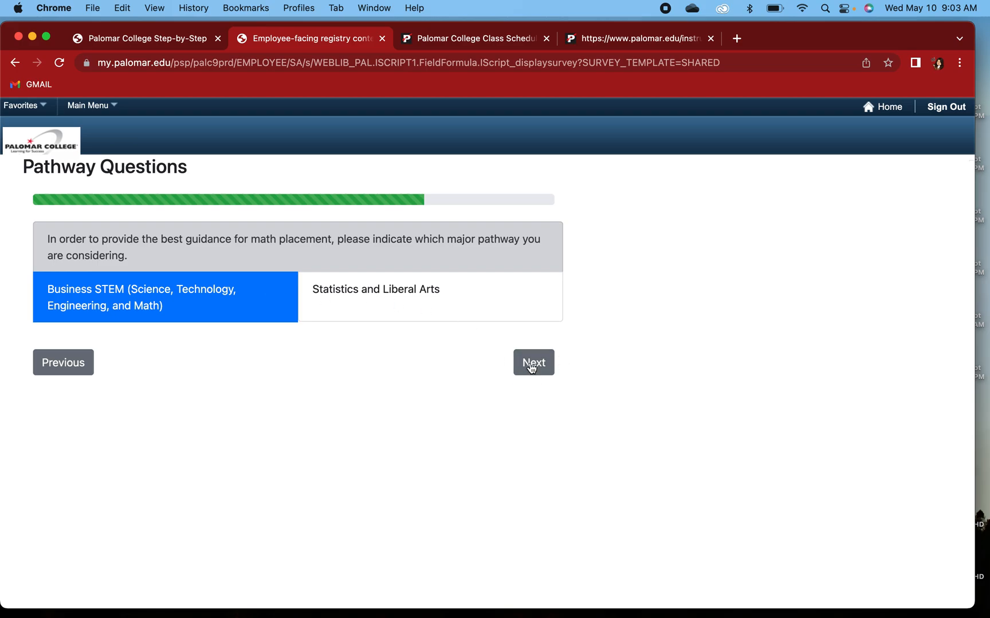
{"action": "left_click", "coordinate": [533, 362]}
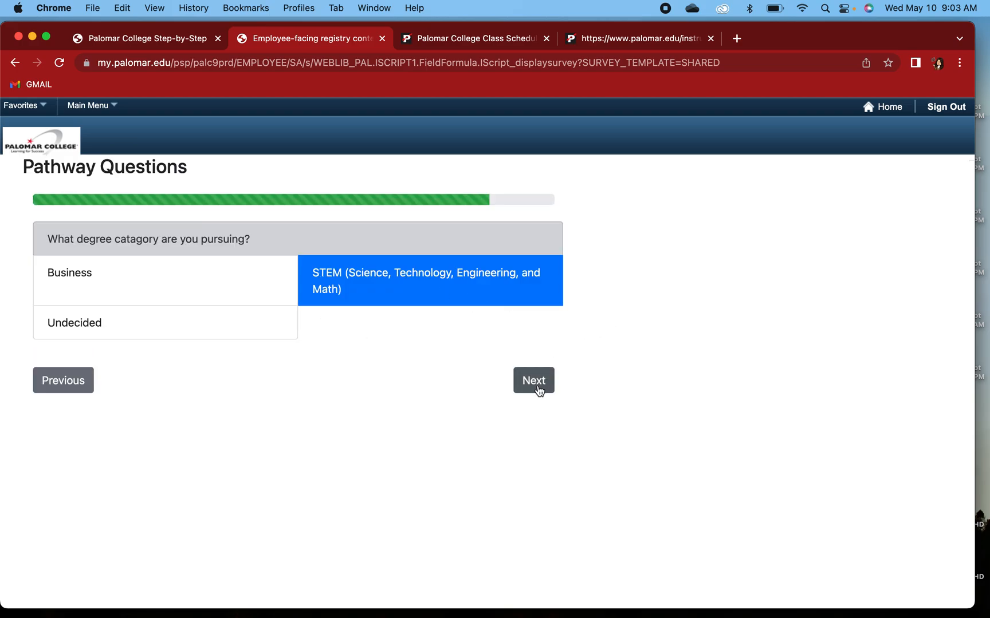
{"action": "left_click", "coordinate": [534, 380]}
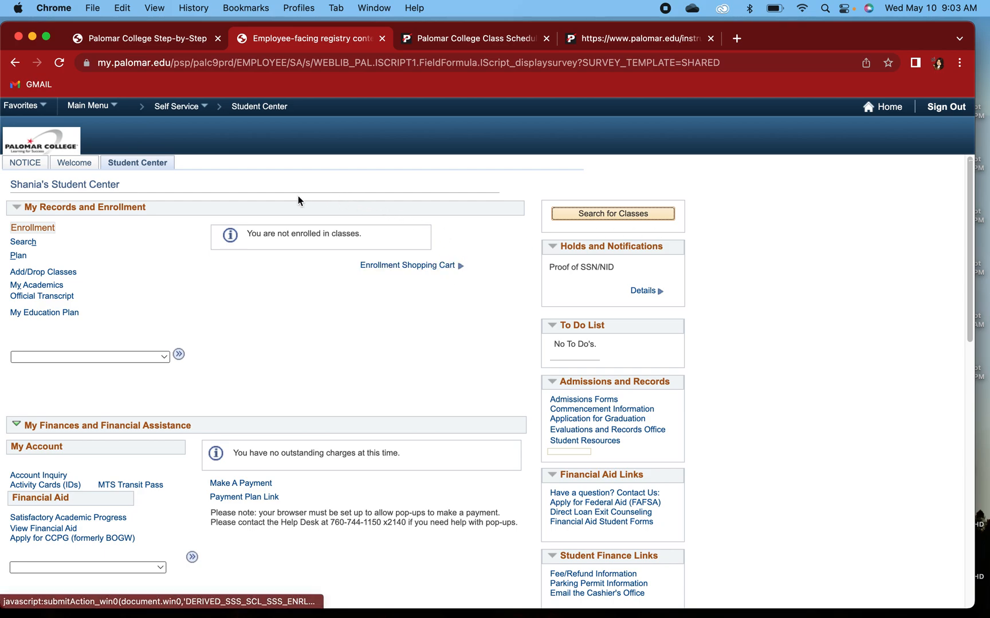
{"action": "mouse_move", "coordinate": [294, 190]}
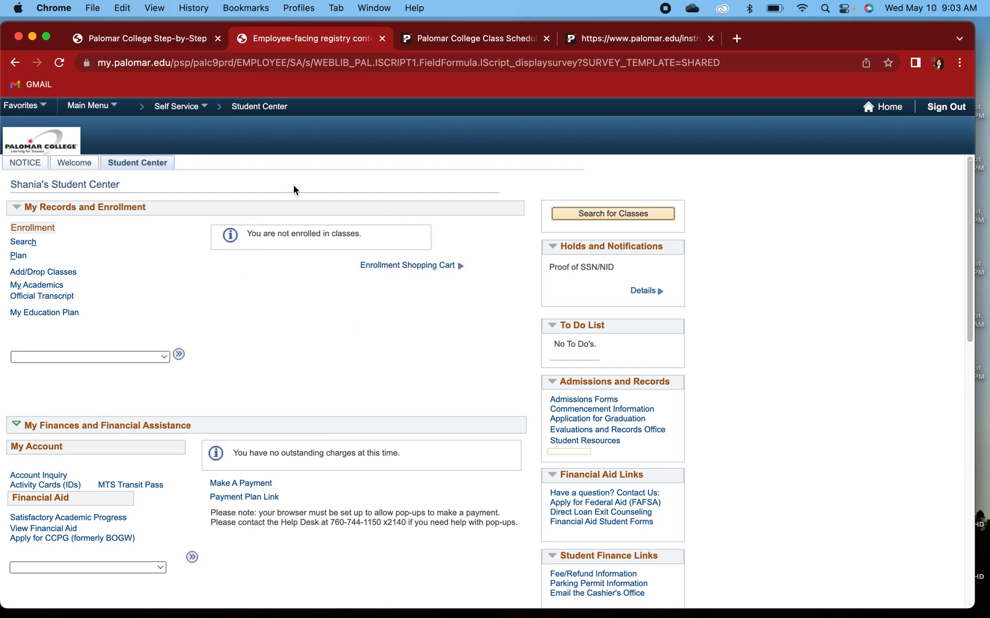
{"action": "mouse_move", "coordinate": [408, 297]}
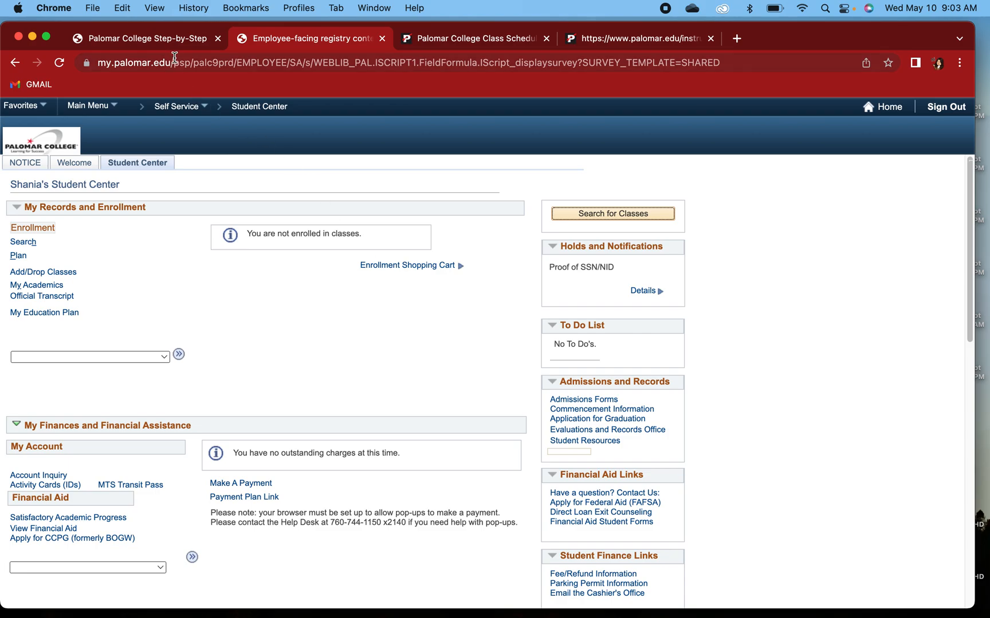
Accept the eServices terms of use and continue with the 2023 Fall term to Add Classes.
{"action": "left_click", "coordinate": [147, 39]}
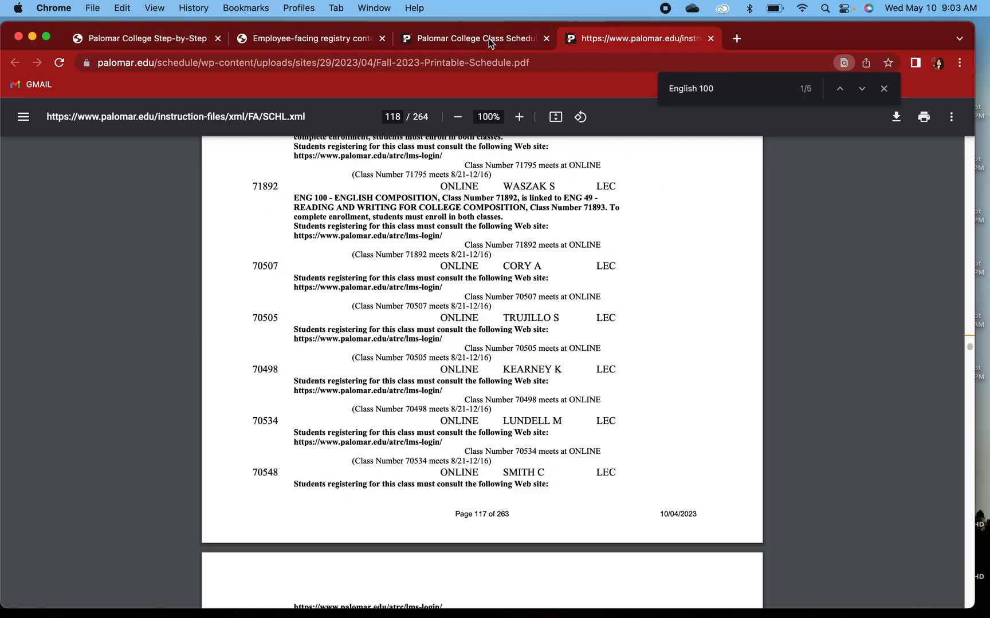
{"action": "left_click", "coordinate": [309, 39]}
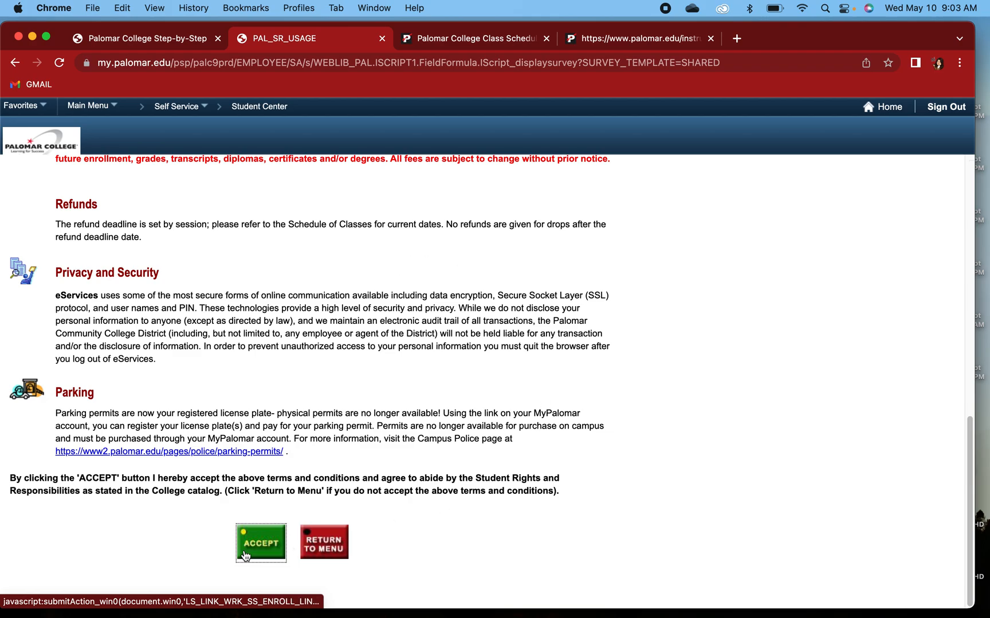
{"action": "left_click", "coordinate": [261, 544]}
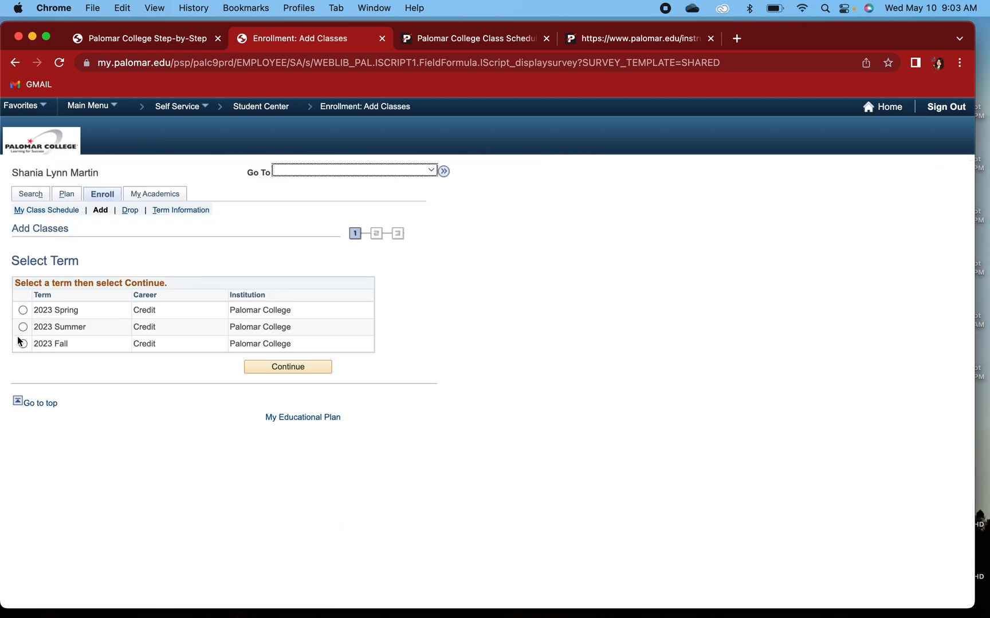
{"action": "left_click", "coordinate": [22, 343]}
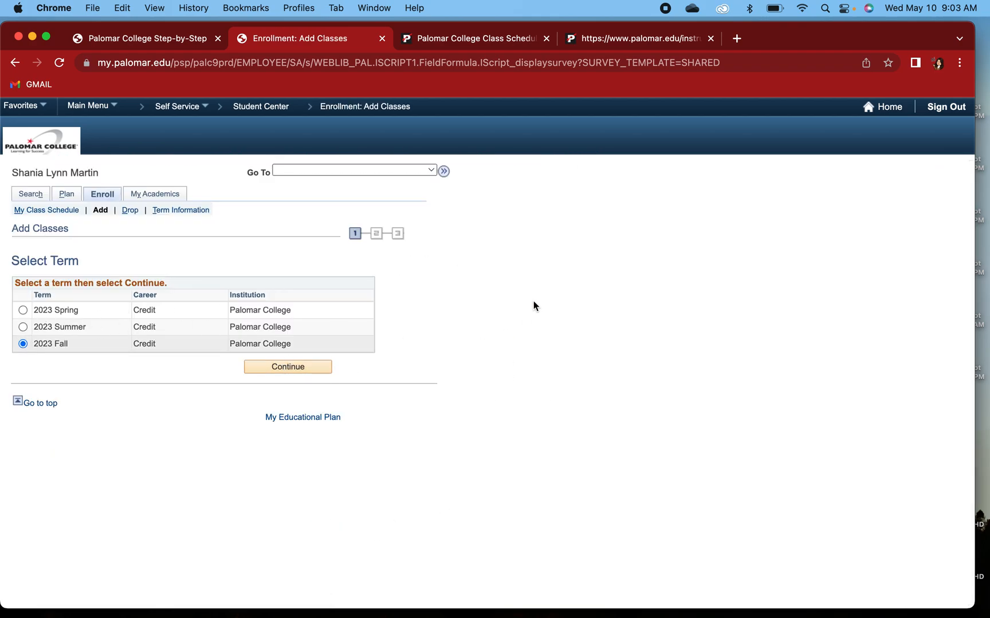
{"action": "left_click", "coordinate": [287, 366]}
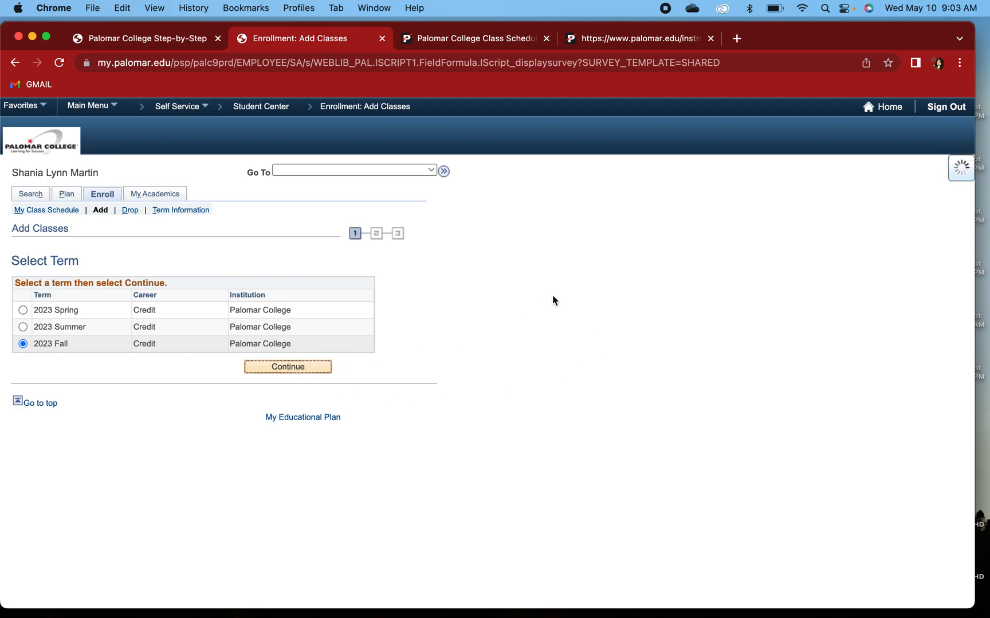
{"action": "left_click", "coordinate": [288, 367]}
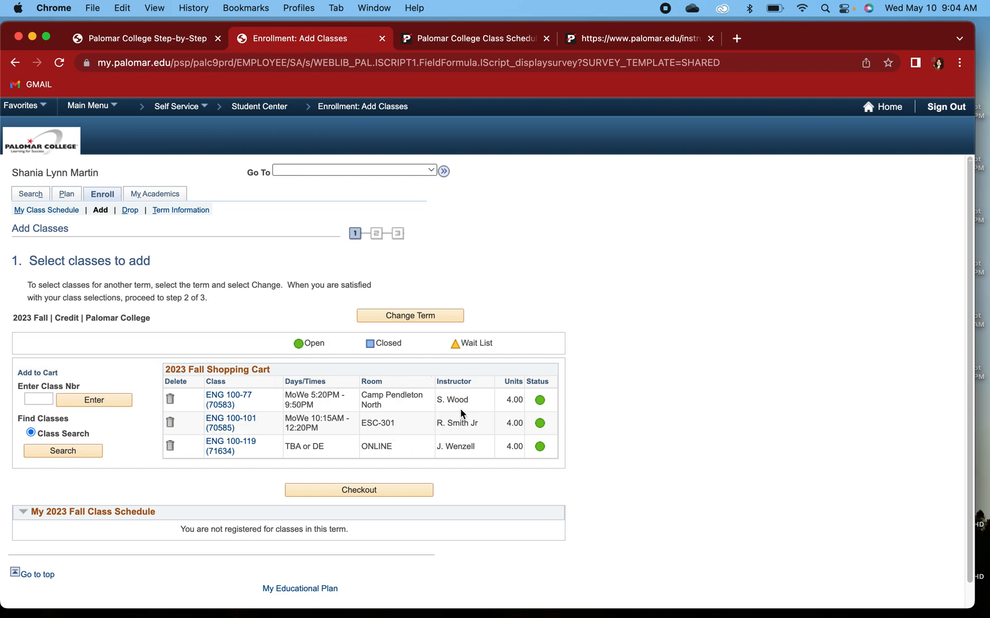
Enter class number 70507 to bring up enrollment preferences for ENG 100-1 English Composition.
{"action": "left_click", "coordinate": [37, 400]}
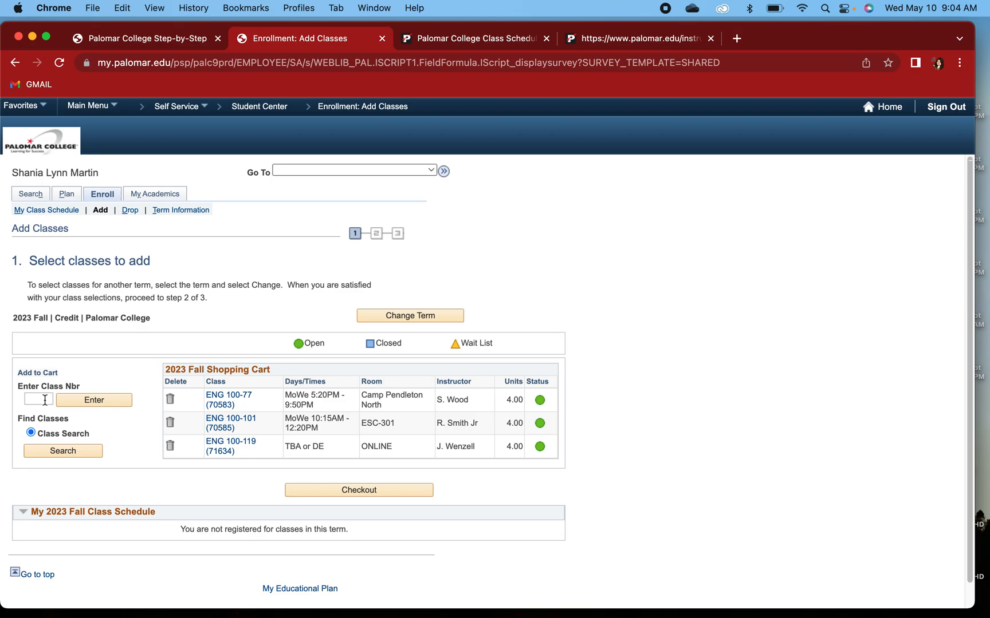
{"action": "left_click", "coordinate": [644, 38]}
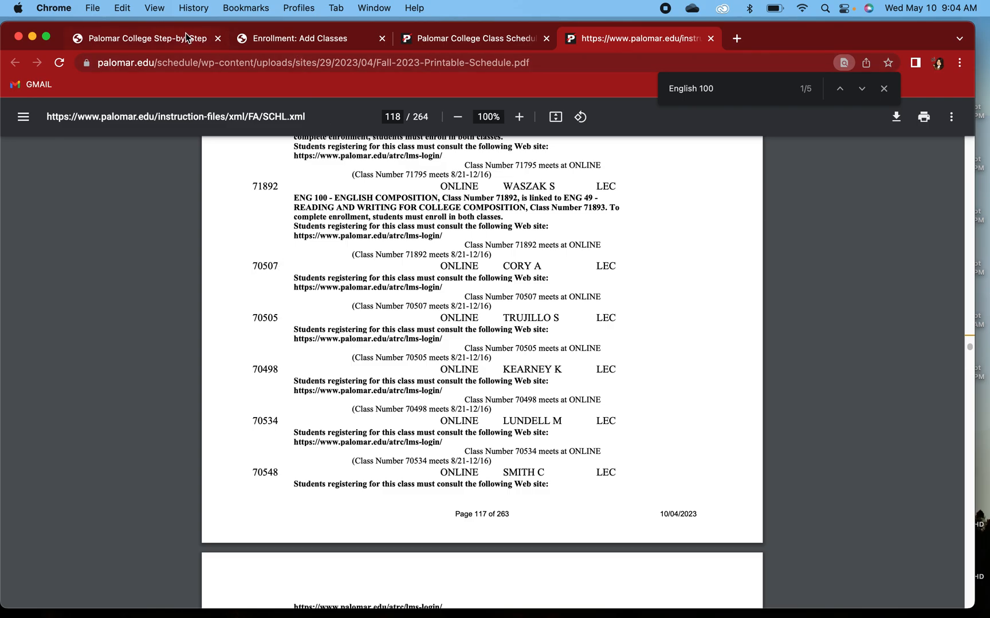
{"action": "left_click", "coordinate": [300, 39]}
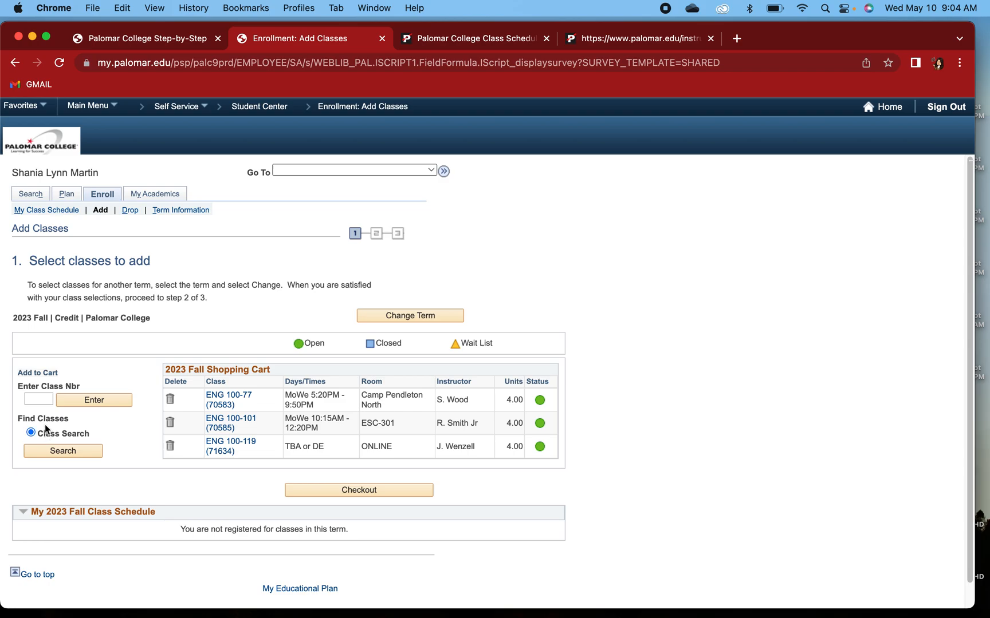
{"action": "type", "text": "7"}
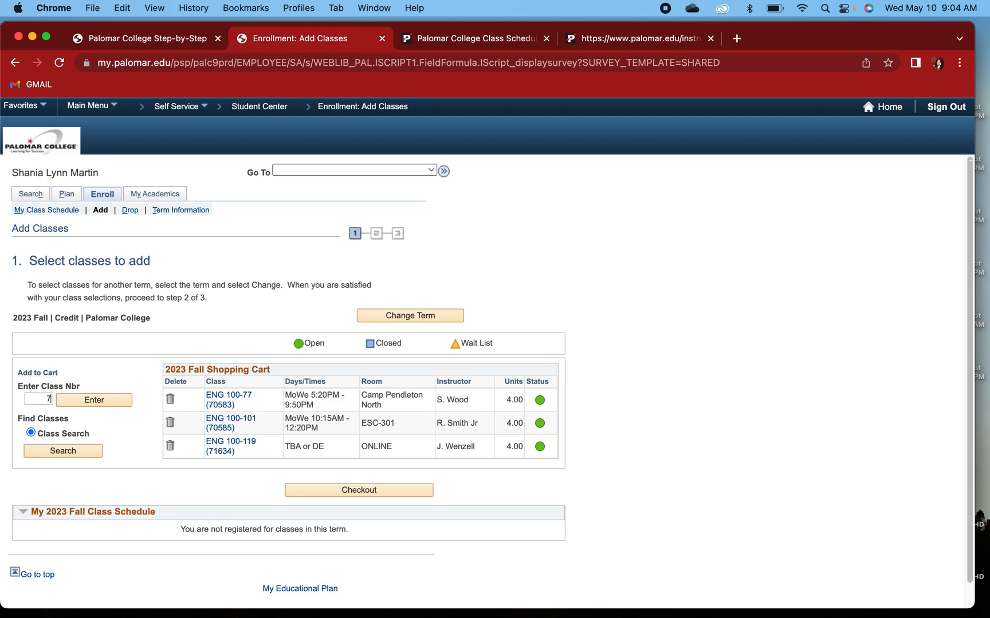
{"action": "type", "text": "0507"}
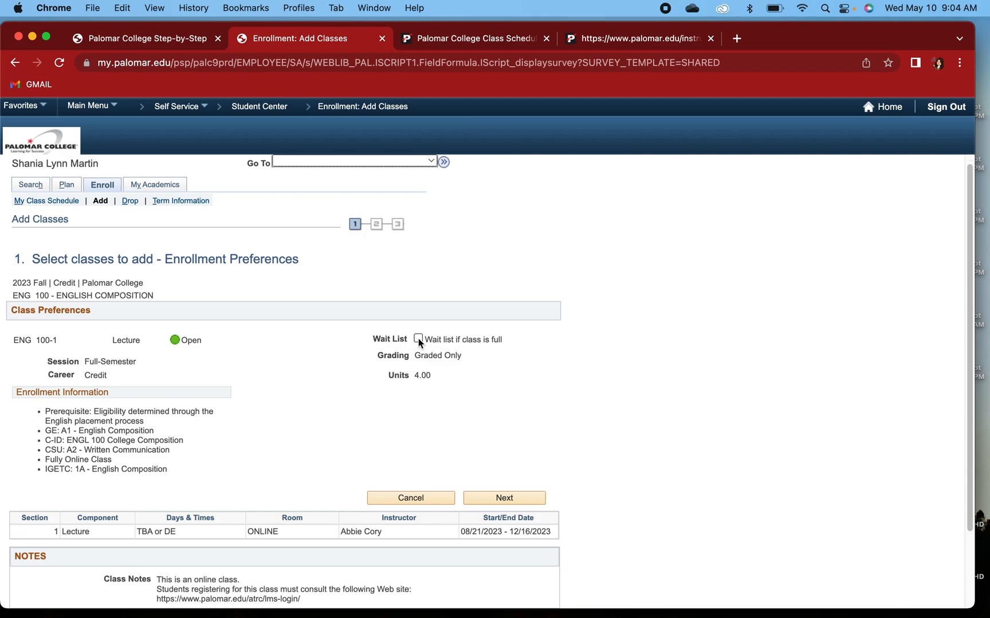
Enable 'Wait list if class is full' and confirm ENG 100-1 (70507) into the Fall 2023 cart.
{"action": "left_click", "coordinate": [418, 339]}
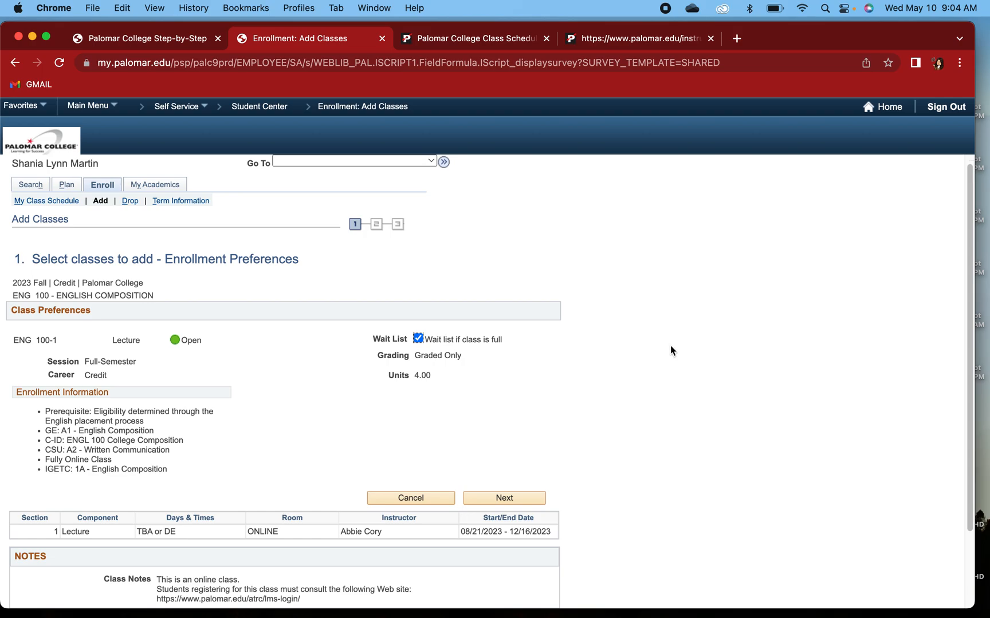
{"action": "left_click", "coordinate": [504, 499]}
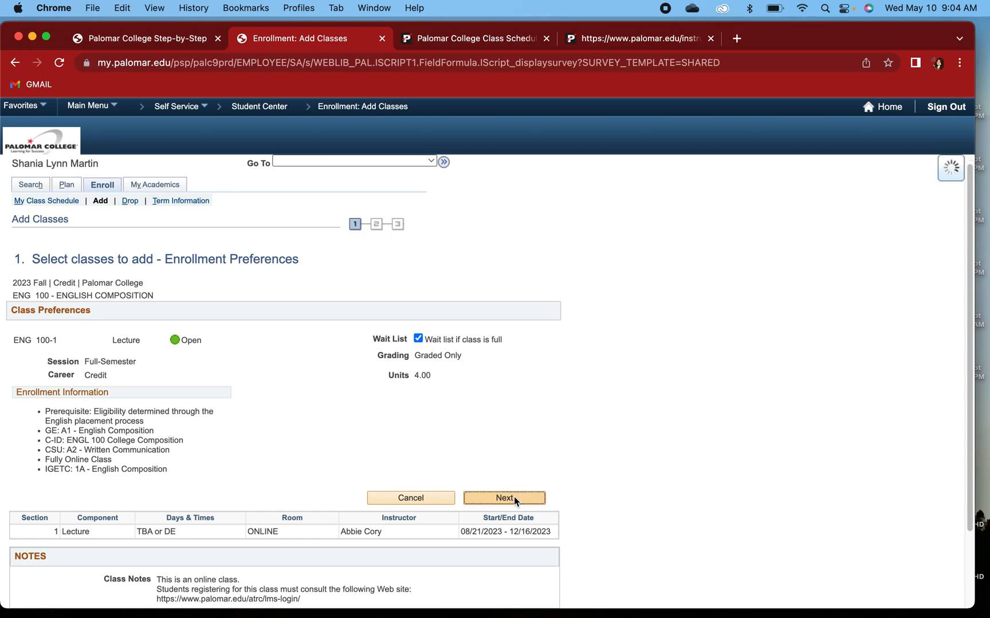
{"action": "left_click", "coordinate": [504, 498]}
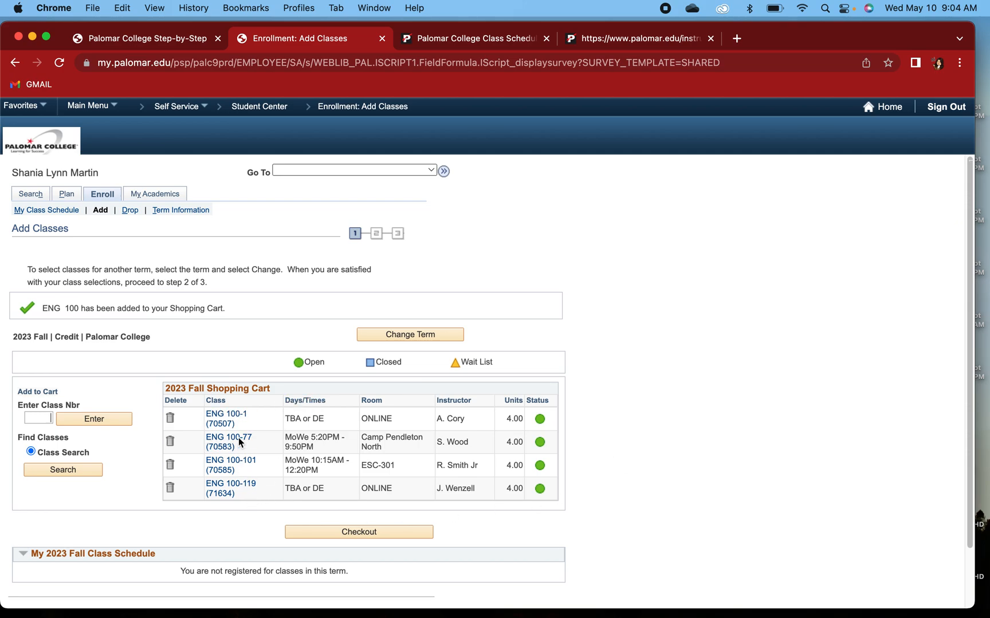
{"action": "mouse_move", "coordinate": [377, 419]}
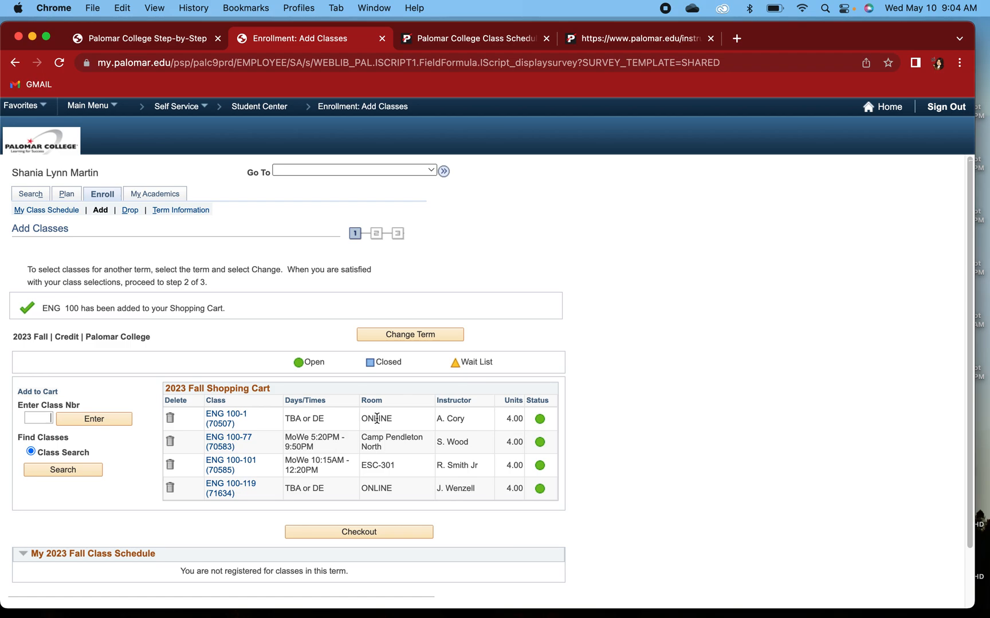
{"action": "mouse_move", "coordinate": [472, 423]}
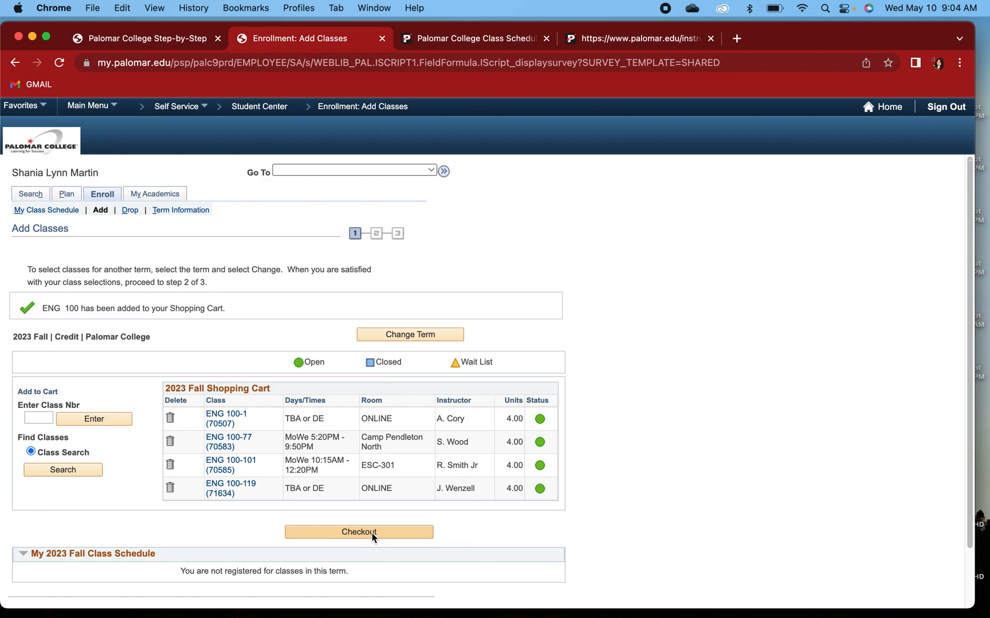
{"action": "mouse_move", "coordinate": [373, 538]}
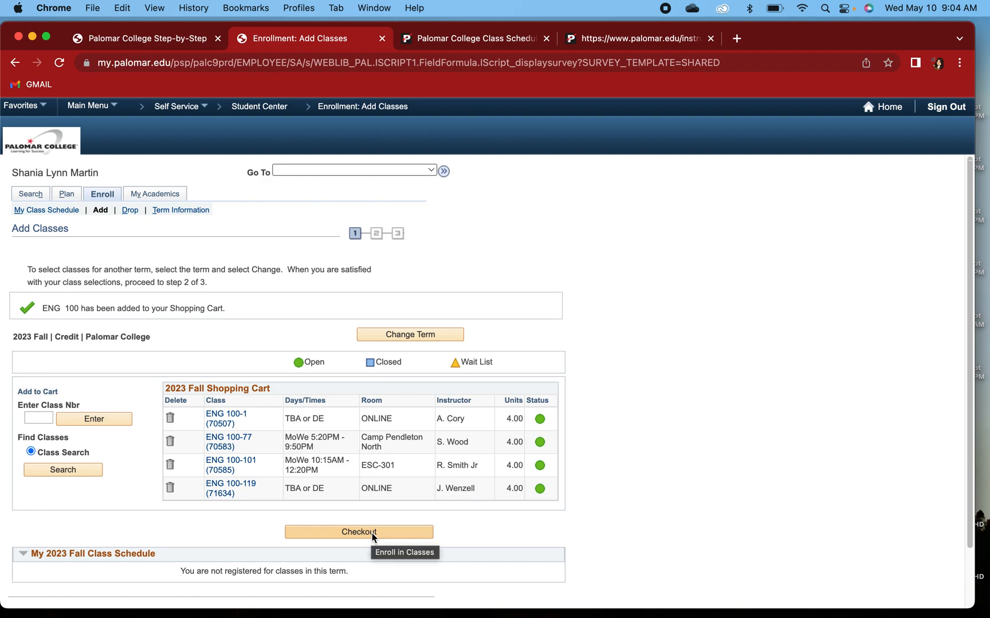
Check out the four ENG 100 cart sections, getting a no-valid-enrollment-appointment error.
{"action": "left_click", "coordinate": [359, 533]}
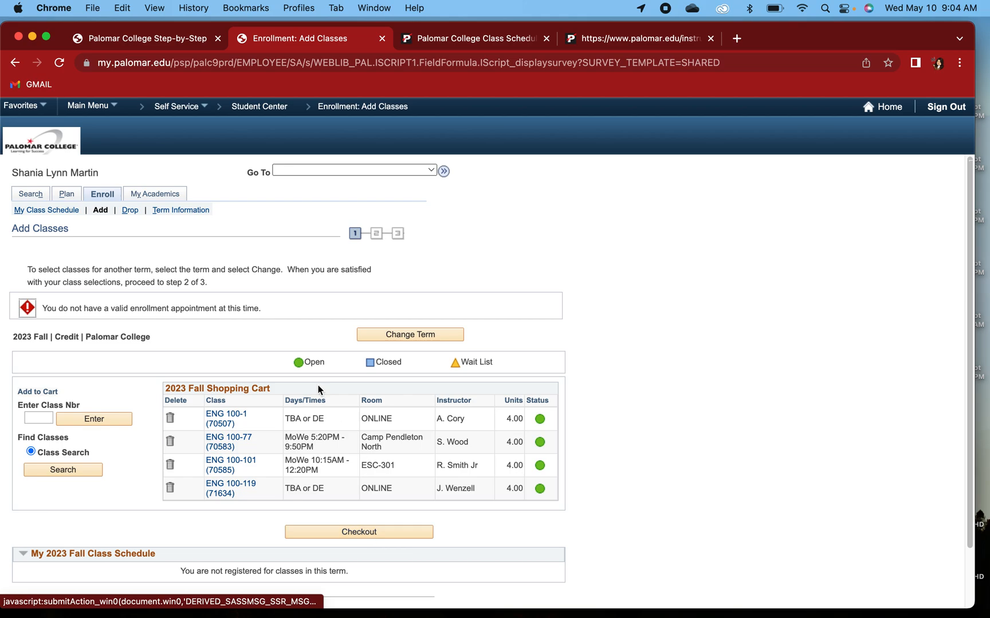
{"action": "mouse_move", "coordinate": [202, 308]}
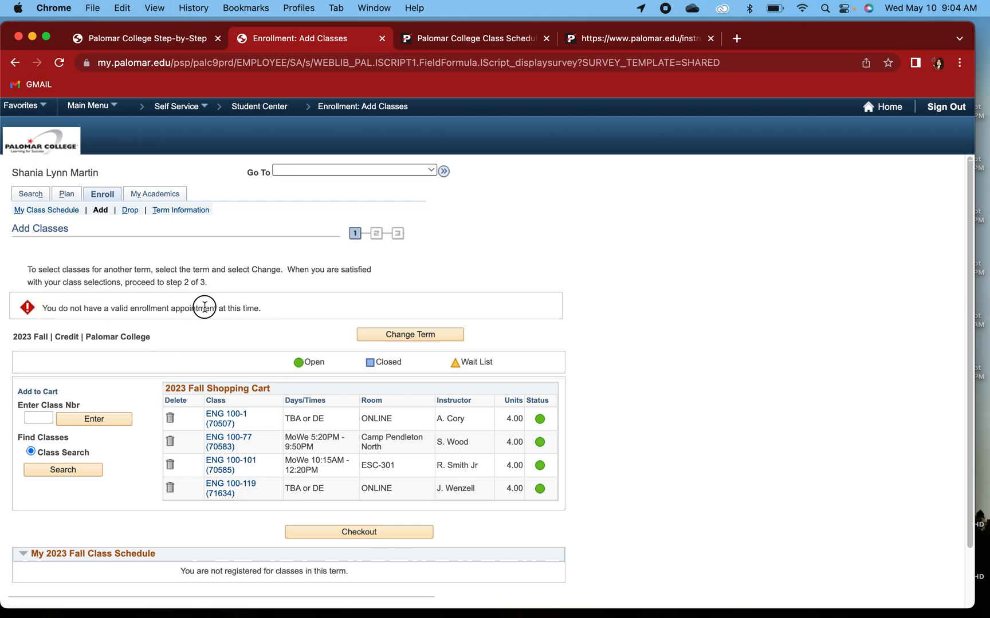
{"action": "mouse_move", "coordinate": [270, 316]}
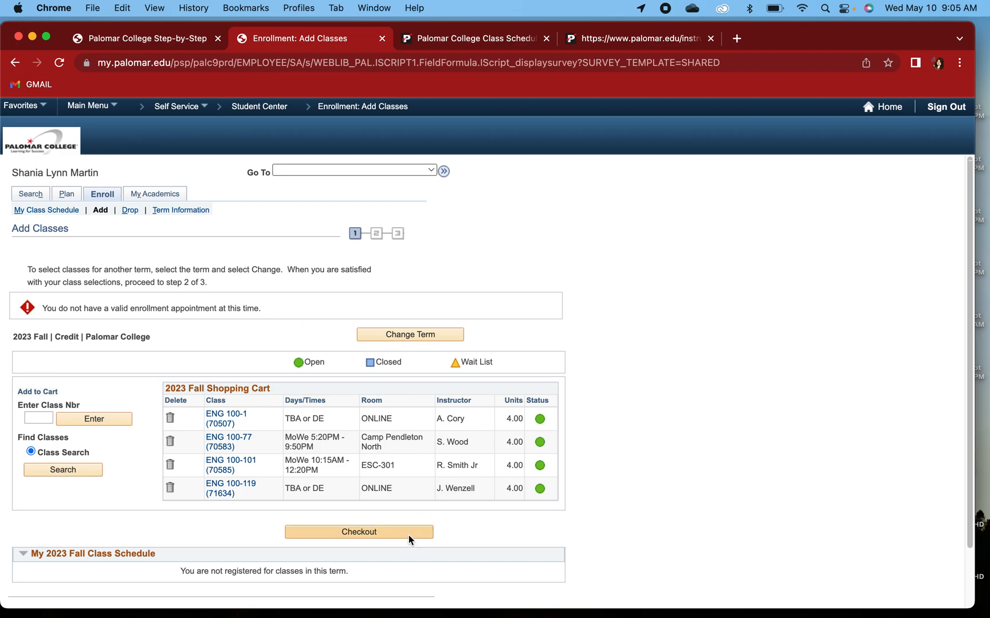
{"action": "mouse_move", "coordinate": [403, 539]}
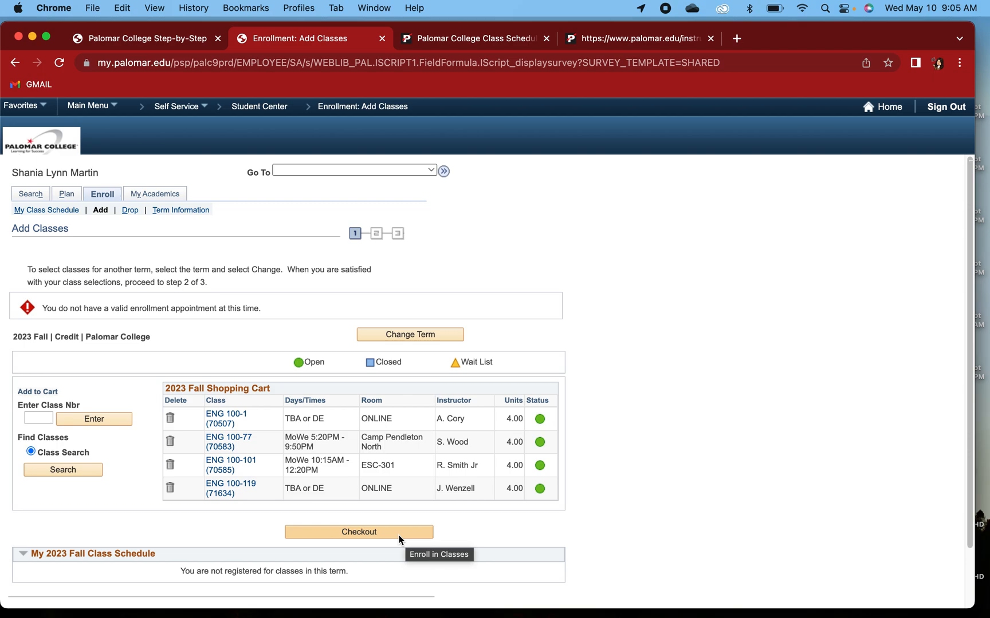
{"action": "mouse_move", "coordinate": [362, 537]}
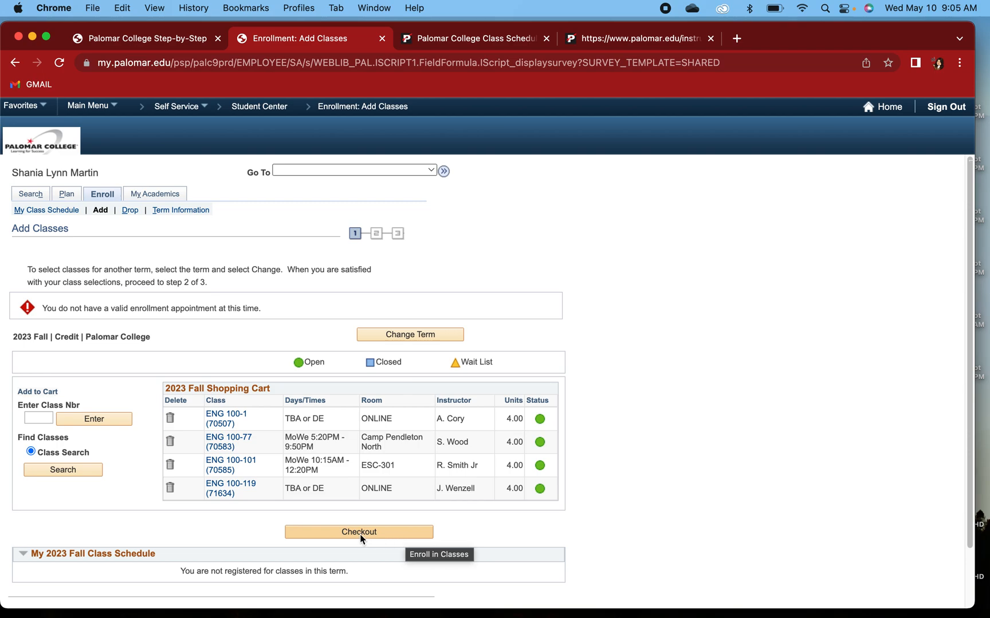
{"action": "mouse_move", "coordinate": [431, 514]}
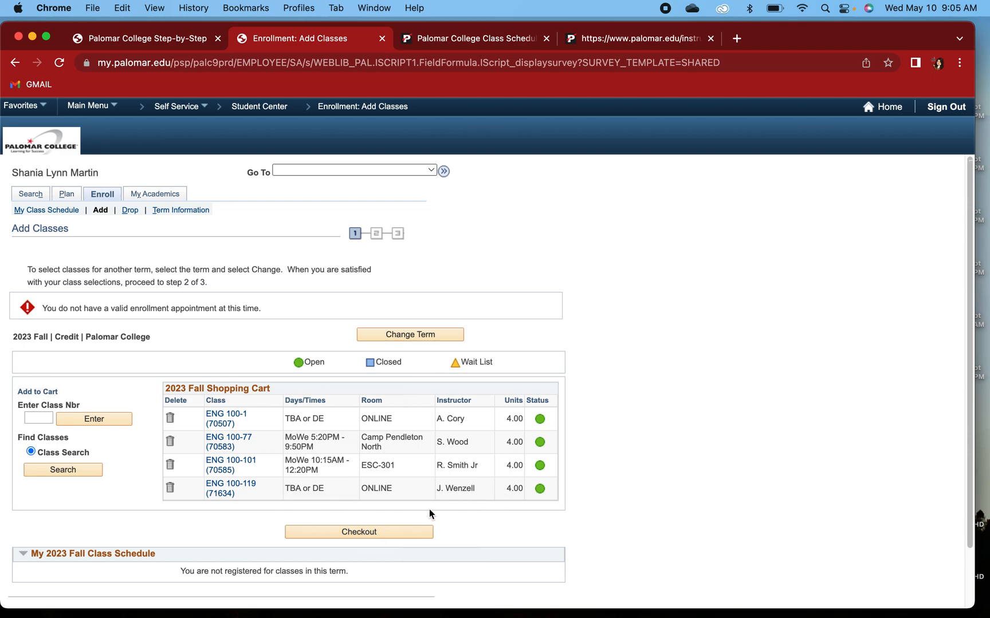
{"action": "mouse_move", "coordinate": [383, 451]}
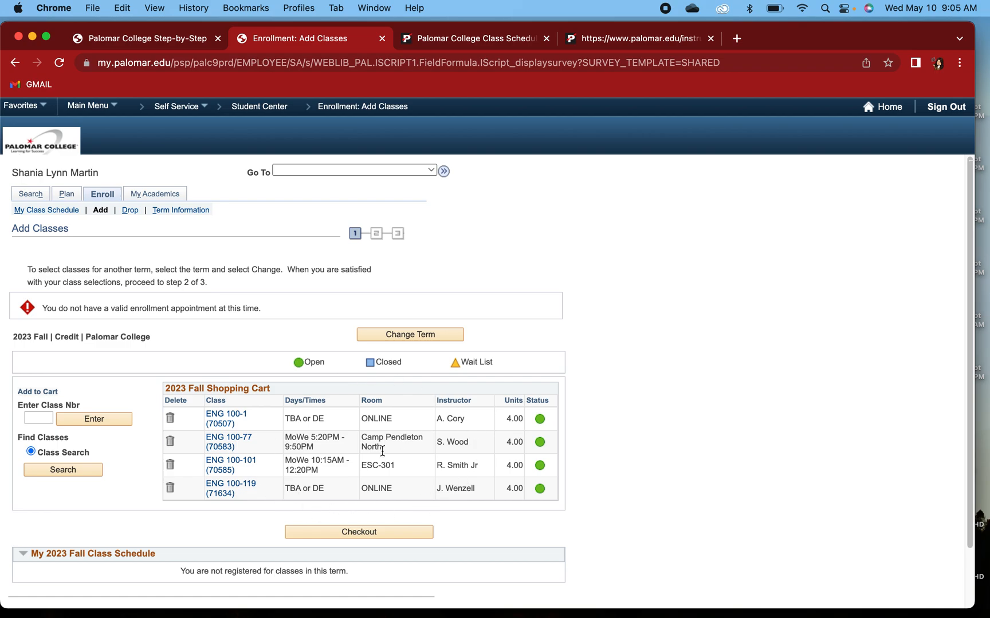
{"action": "mouse_move", "coordinate": [368, 534]}
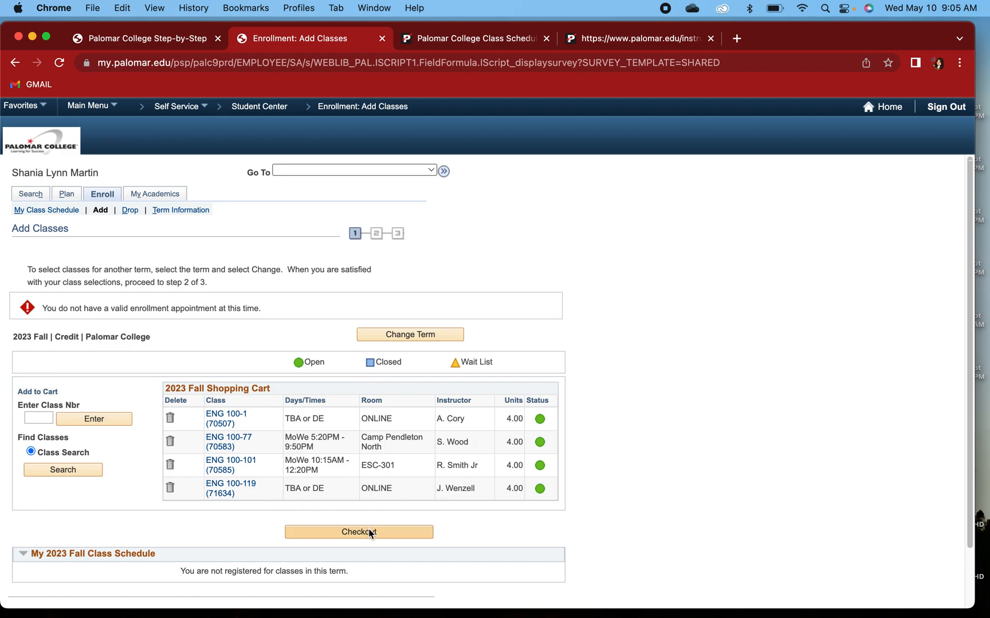
Switch to the Palomar Step-by-Step guide PDF and scroll to its Step 3 and Reminder sections.
{"action": "left_click", "coordinate": [146, 39]}
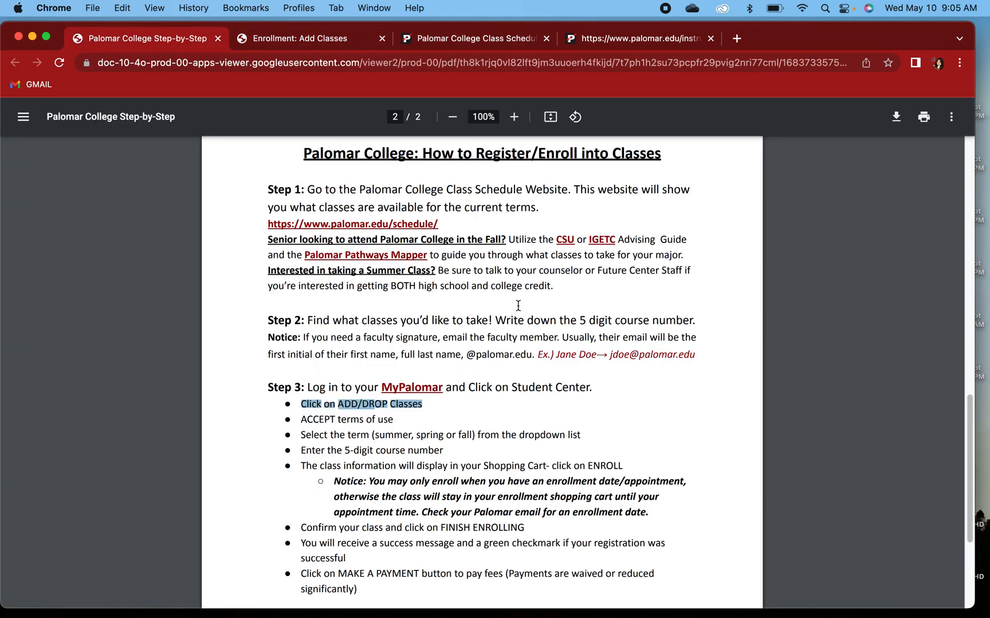
{"action": "scroll", "scroll_direction": "down", "scroll_amount": 3}
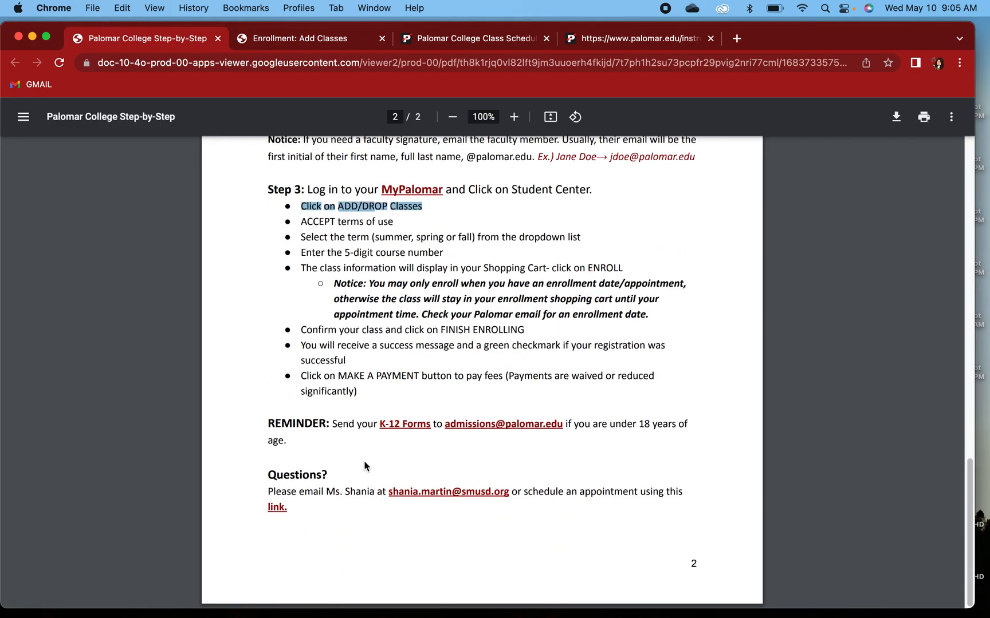
{"action": "mouse_move", "coordinate": [421, 434]}
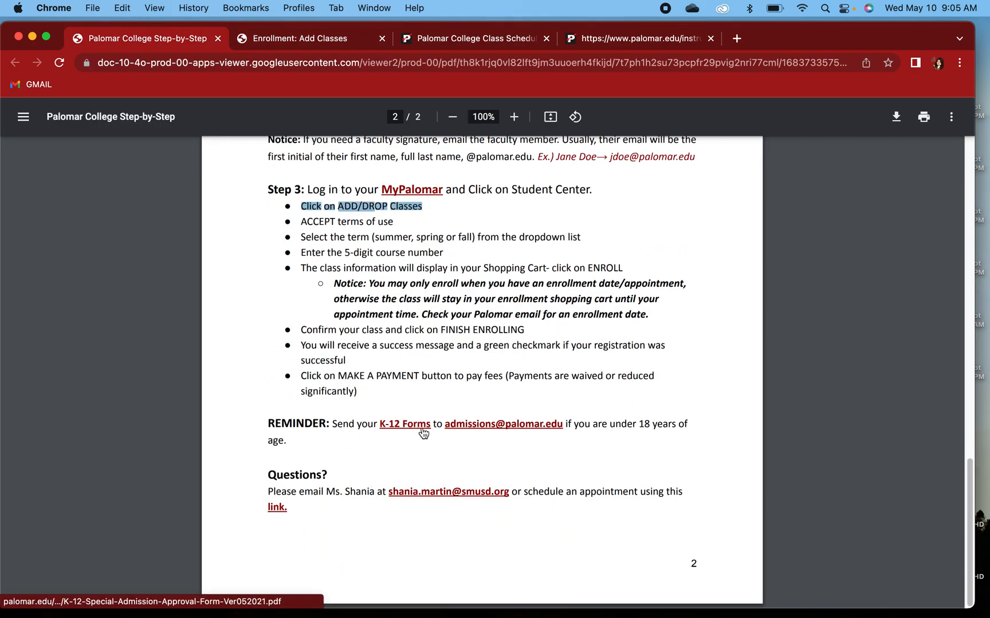